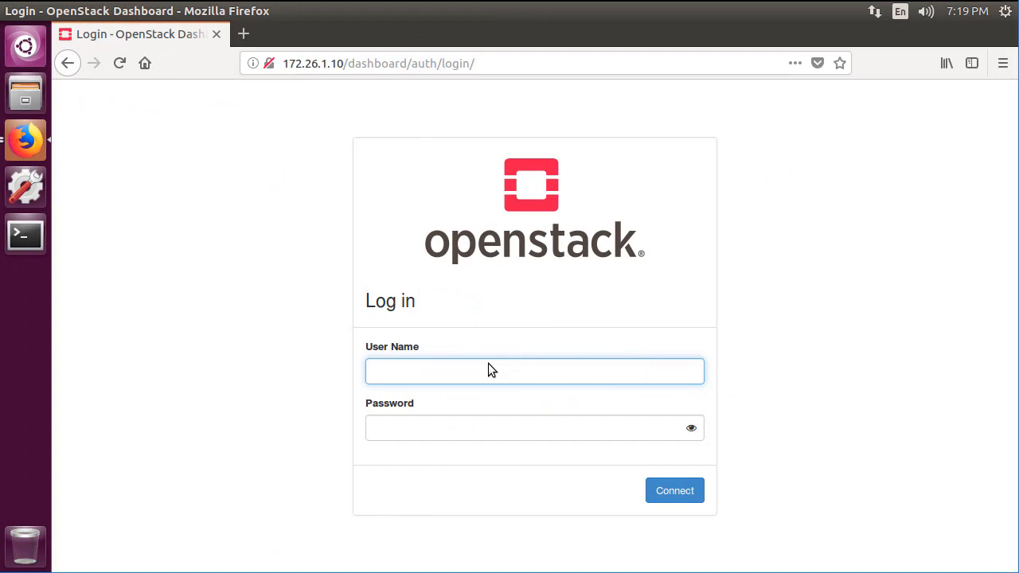
Log in as admin and view the networks list under Admin > Network.
{"action": "left_click", "coordinate": [535, 427]}
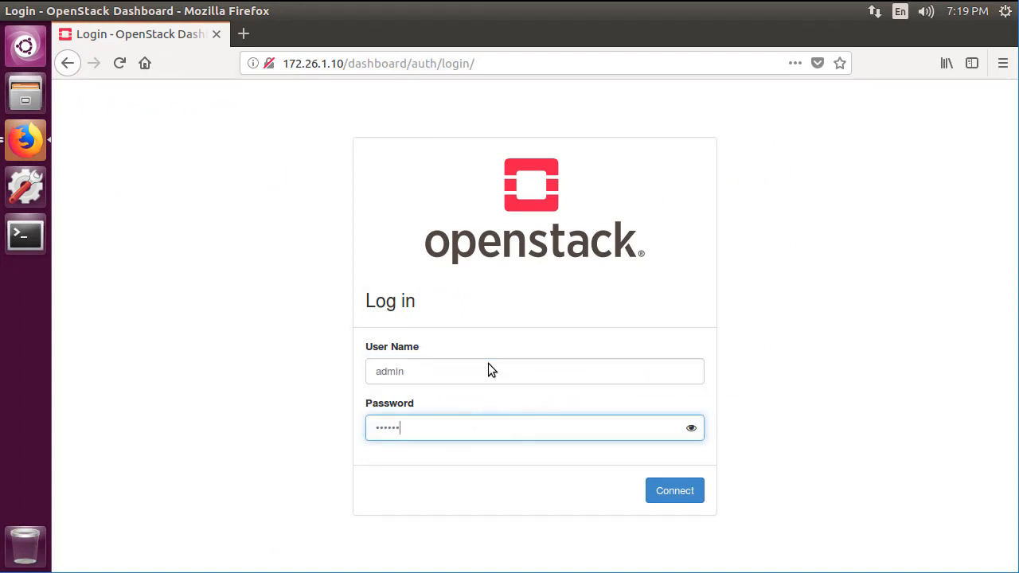
{"action": "left_click", "coordinate": [674, 491]}
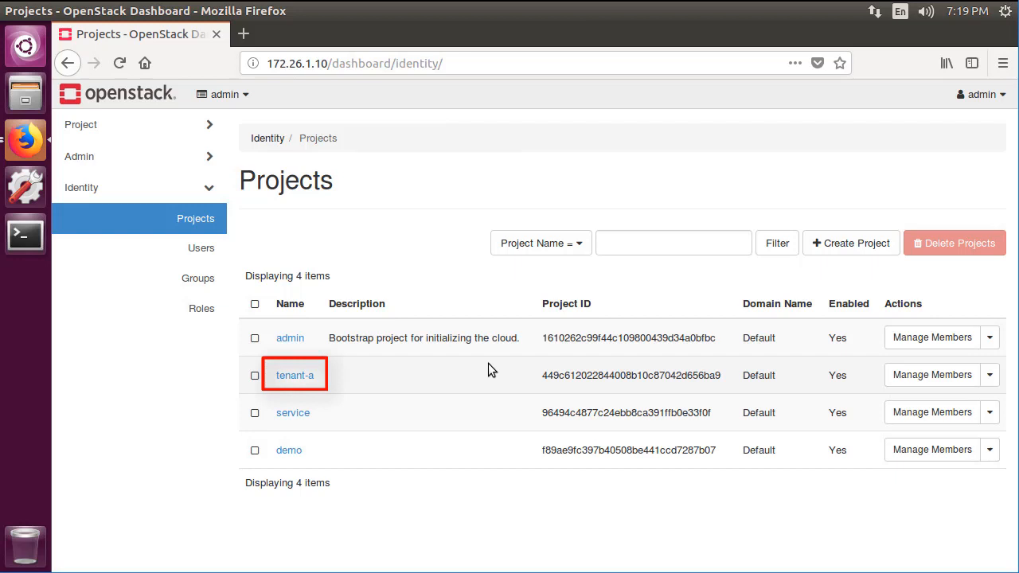
{"action": "left_click", "coordinate": [78, 156]}
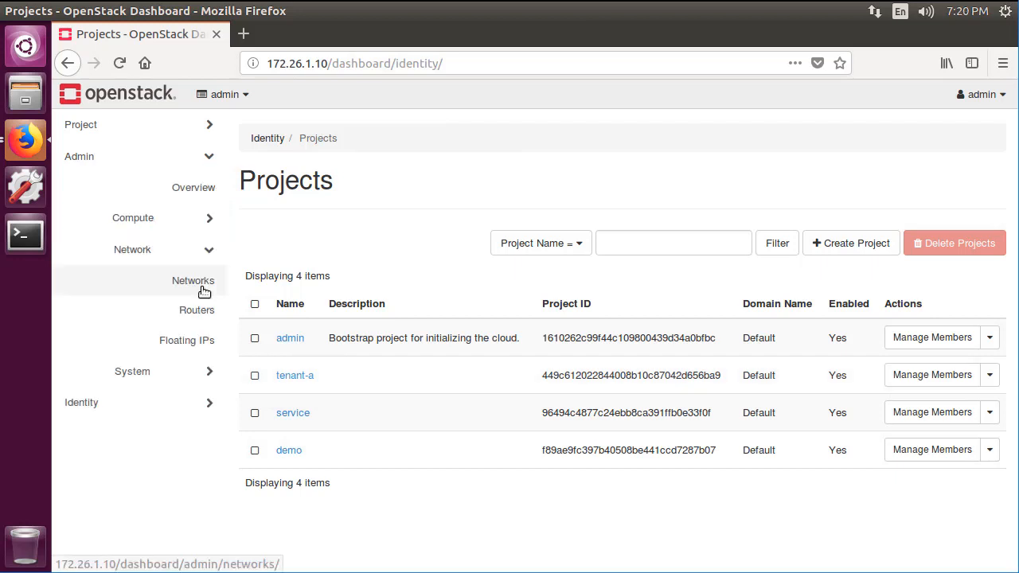
{"action": "left_click", "coordinate": [193, 280]}
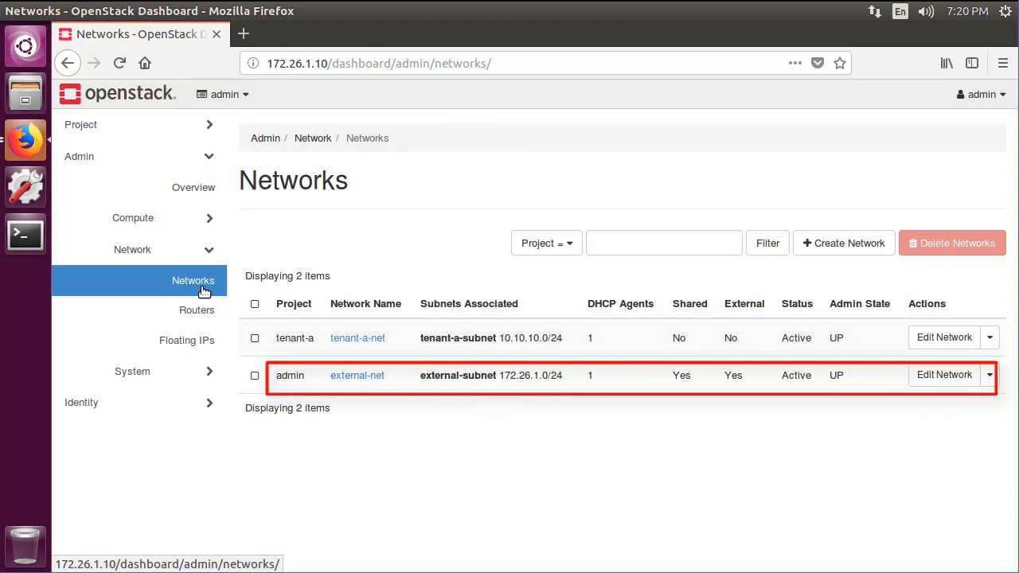
Review running instance-a-1 under Compute > Instances, then open System Information.
{"action": "left_click", "coordinate": [133, 218]}
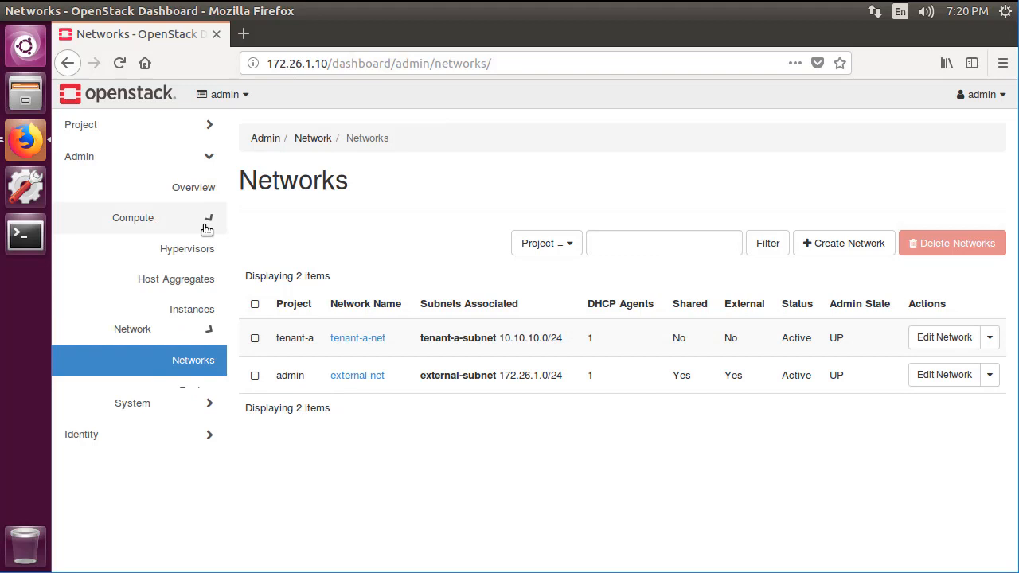
{"action": "left_click", "coordinate": [192, 309]}
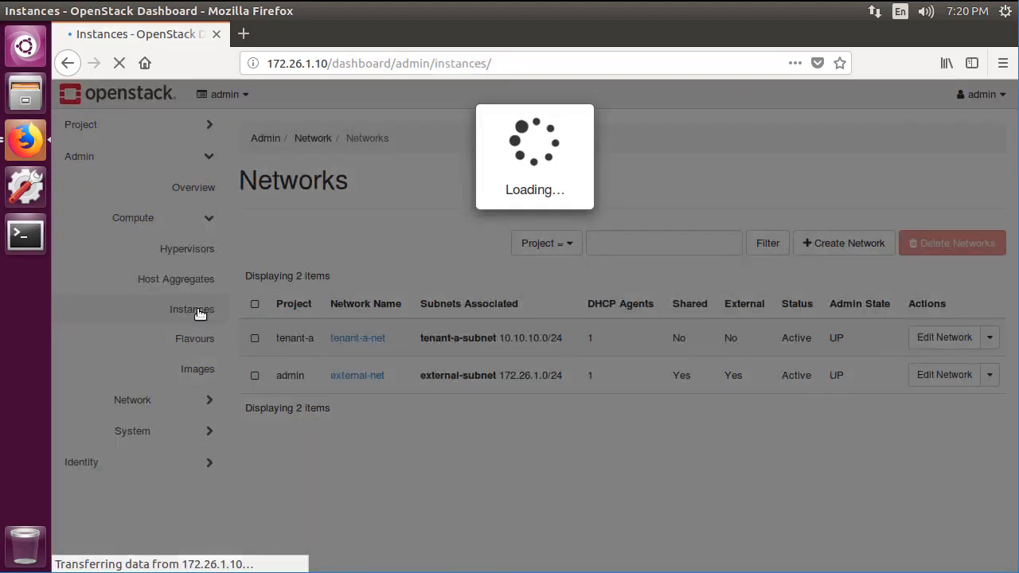
{"action": "left_click", "coordinate": [192, 309]}
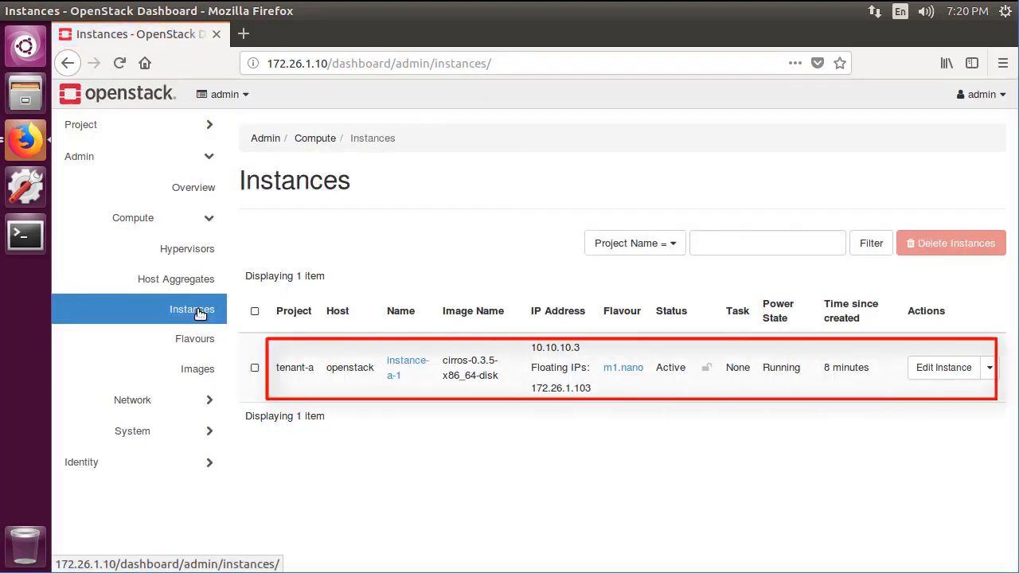
{"action": "double_click", "coordinate": [294, 367]}
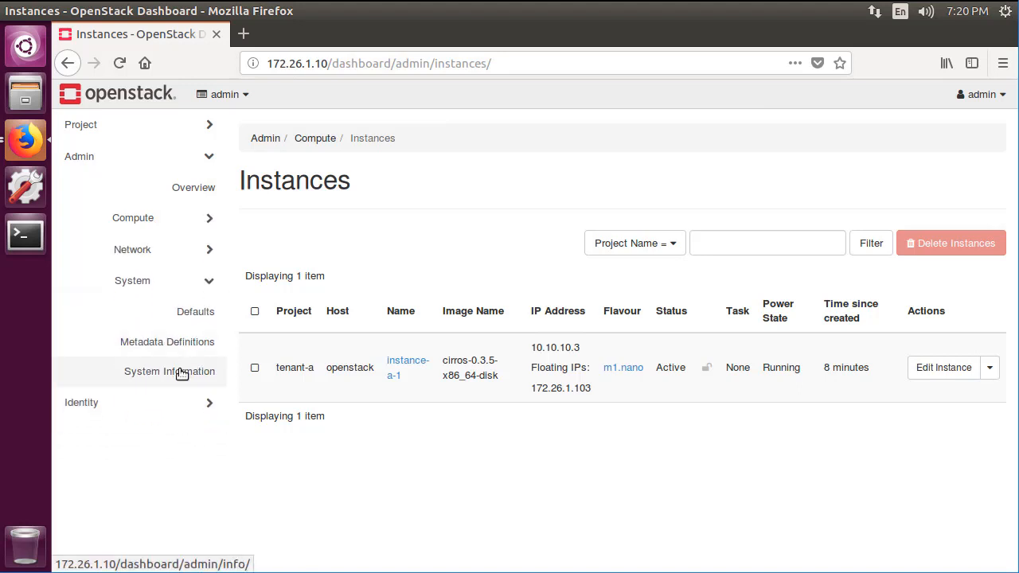
{"action": "left_click", "coordinate": [170, 371]}
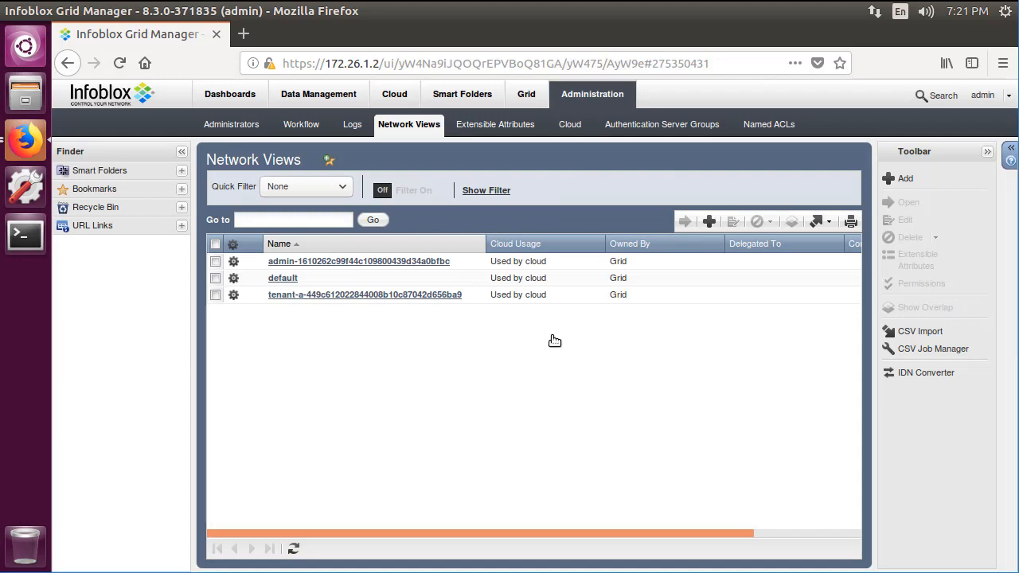
{"action": "mouse_move", "coordinate": [435, 307]}
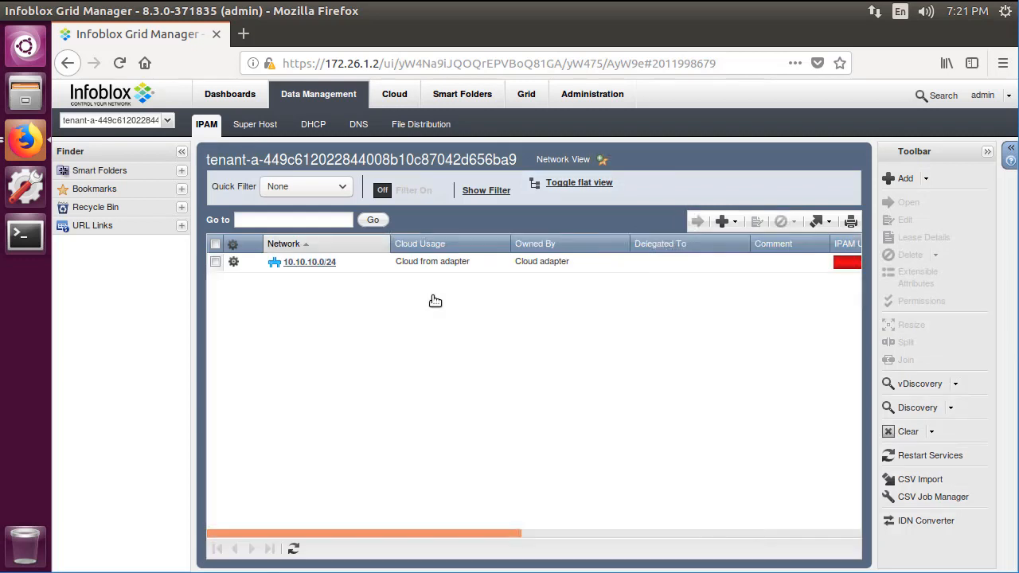
Show tenant-a's 10.10.10.0/24 addresses, then its DNS zones.
{"action": "left_click", "coordinate": [308, 261]}
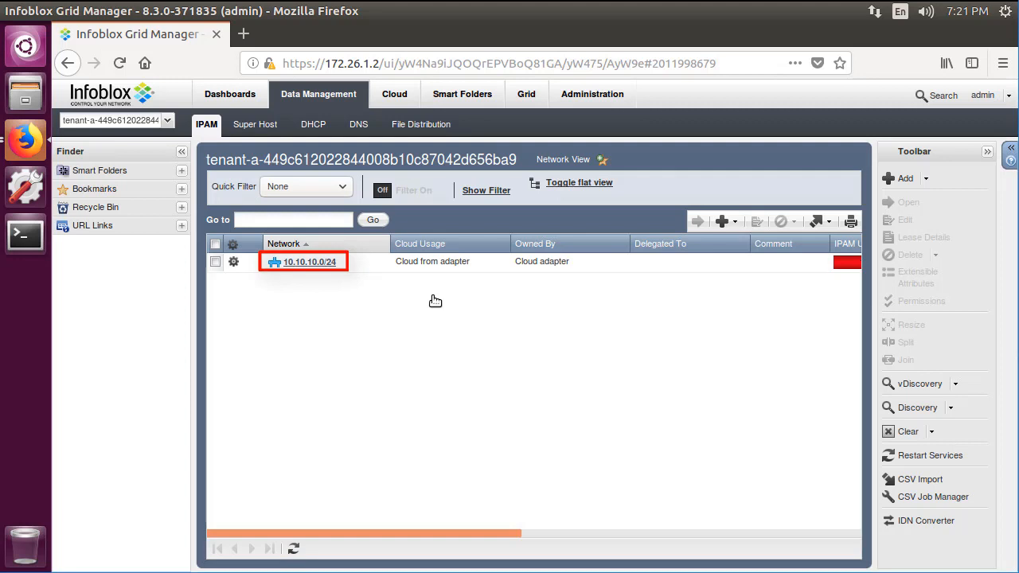
{"action": "left_click", "coordinate": [309, 262]}
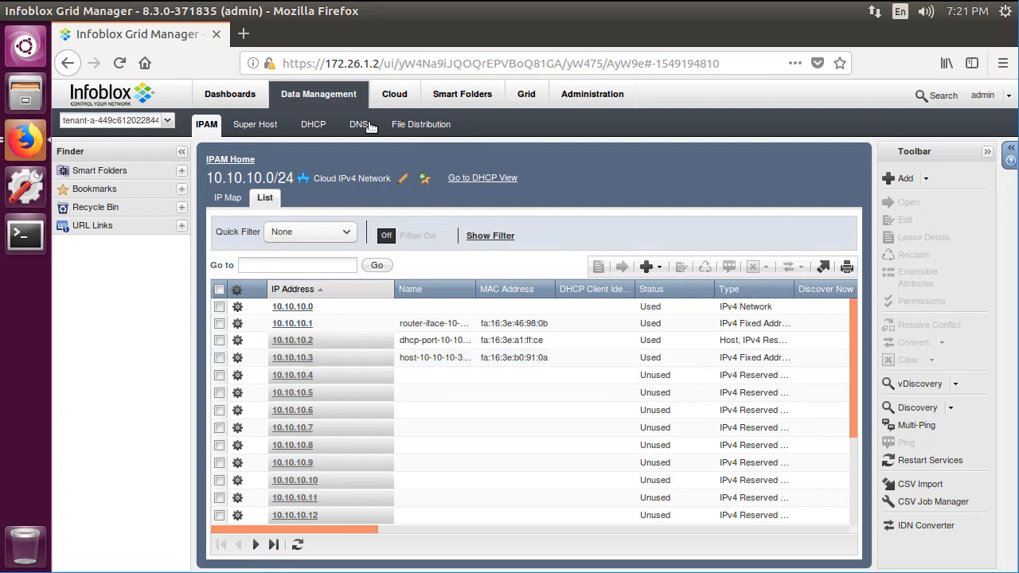
{"action": "left_click", "coordinate": [360, 124]}
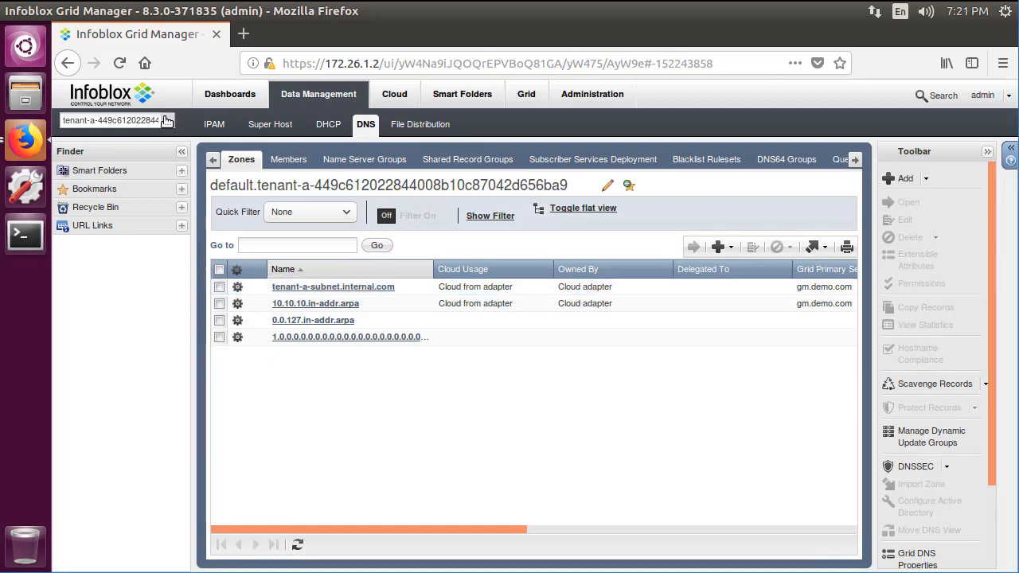
Switch to the admin network view, open 172.26.1.0/24 and list external.com records.
{"action": "left_click", "coordinate": [213, 124]}
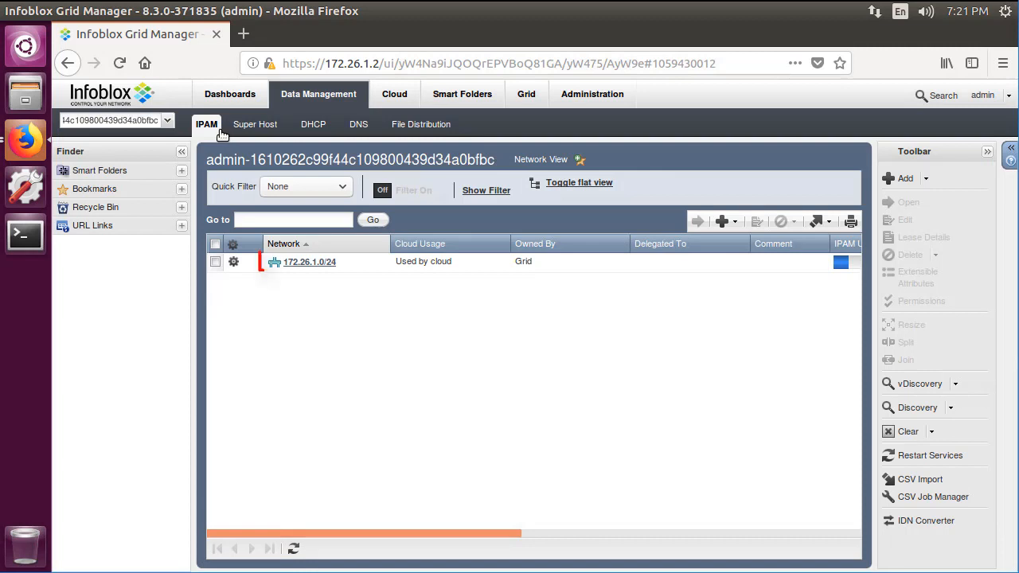
{"action": "left_click", "coordinate": [309, 261]}
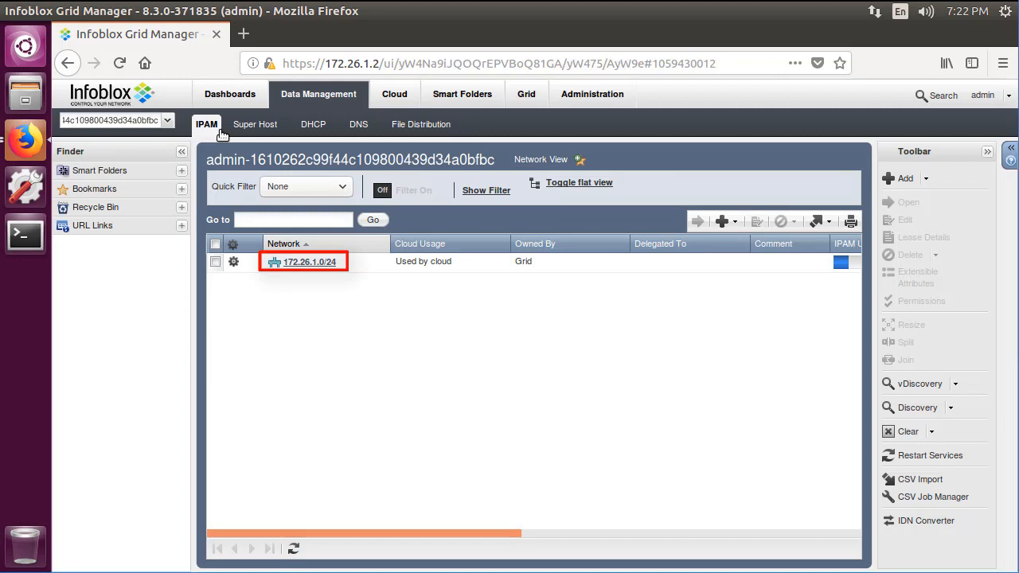
{"action": "left_click", "coordinate": [365, 124]}
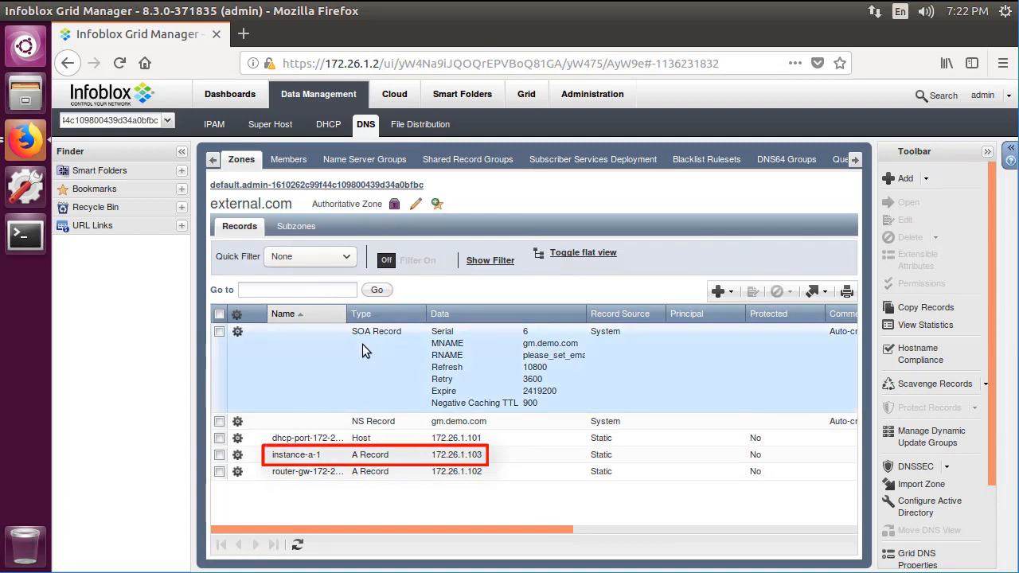
{"action": "left_click", "coordinate": [527, 94]}
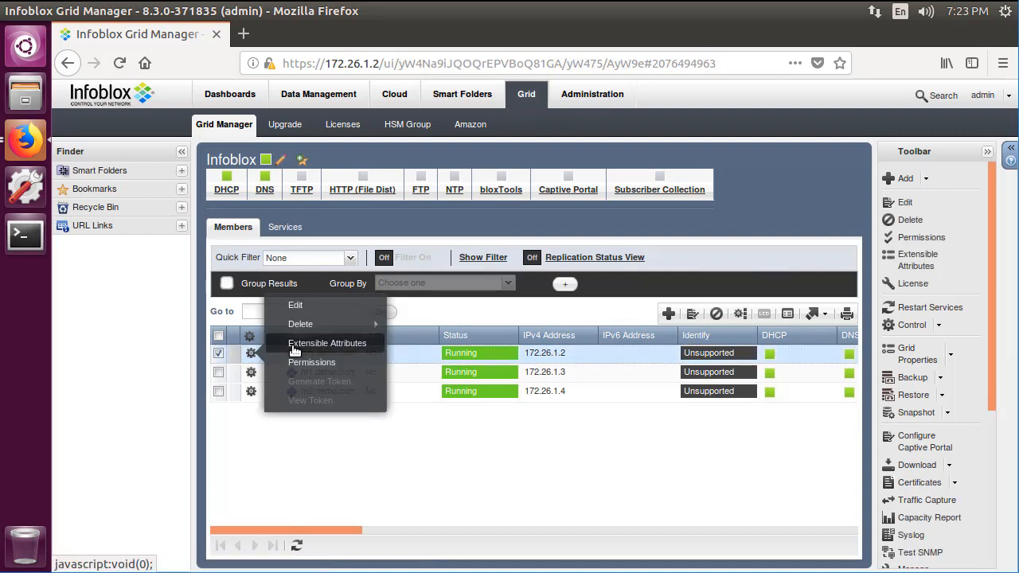
Open gm.demo.com's extensible attributes and scroll through DHCP Support and domain pattern settings.
{"action": "left_click", "coordinate": [327, 343]}
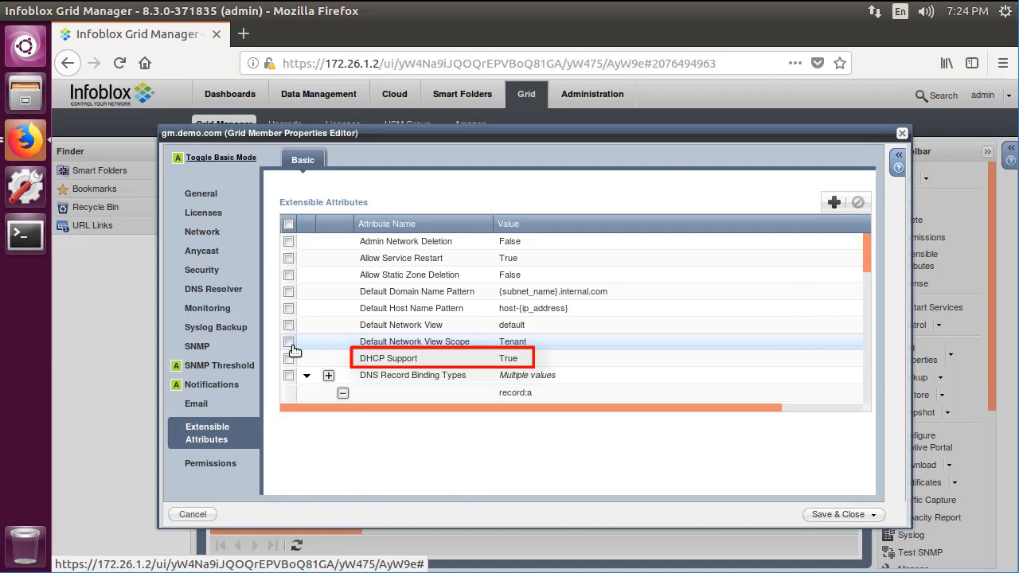
{"action": "scroll", "scroll_direction": "down", "scroll_amount": 3}
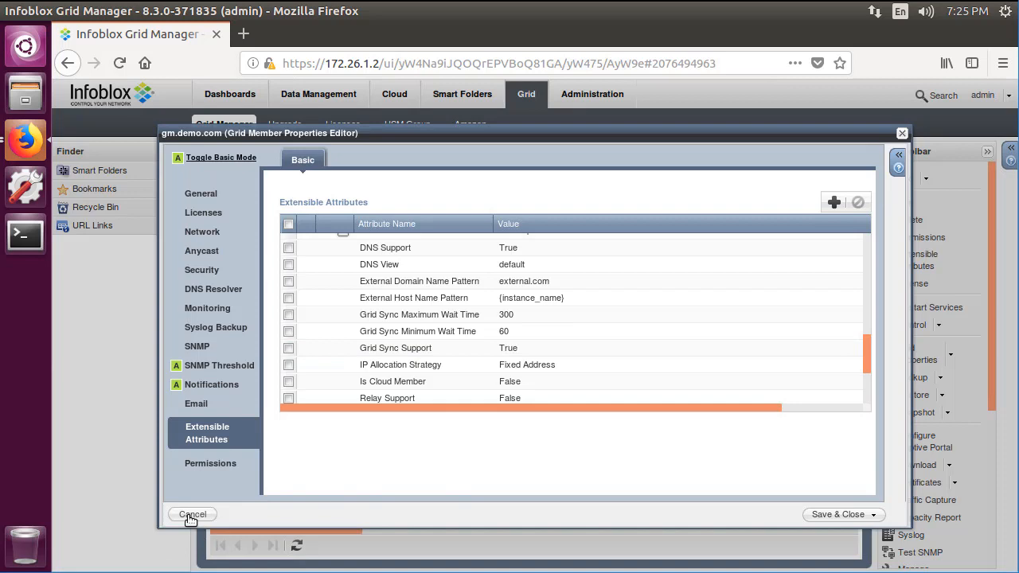
Cancel the gm.demo.com editor and open m1.demo.com's extensible attributes.
{"action": "left_click", "coordinate": [191, 515]}
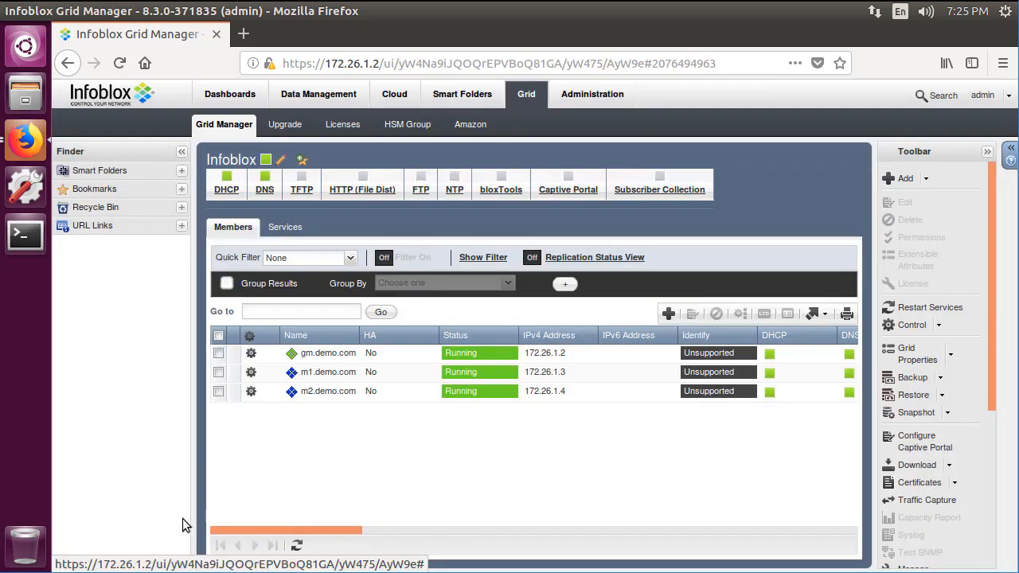
{"action": "left_click", "coordinate": [218, 372]}
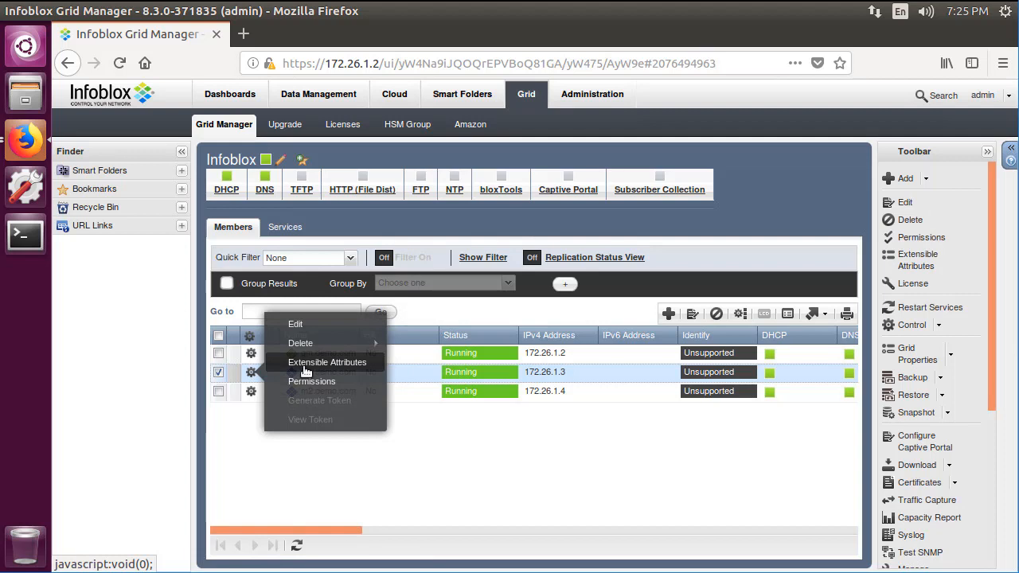
{"action": "left_click", "coordinate": [328, 362]}
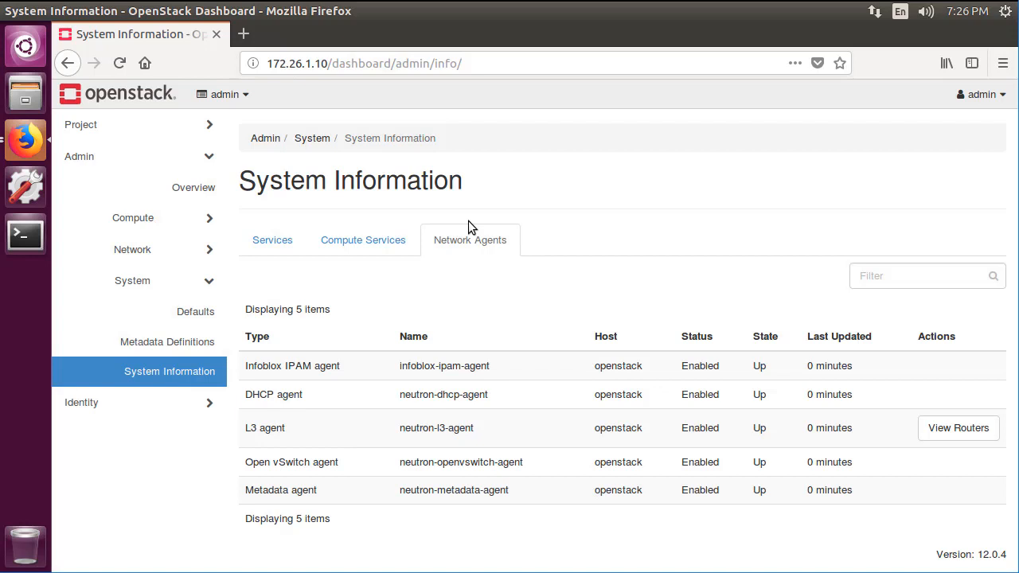
{"action": "mouse_move", "coordinate": [165, 413]}
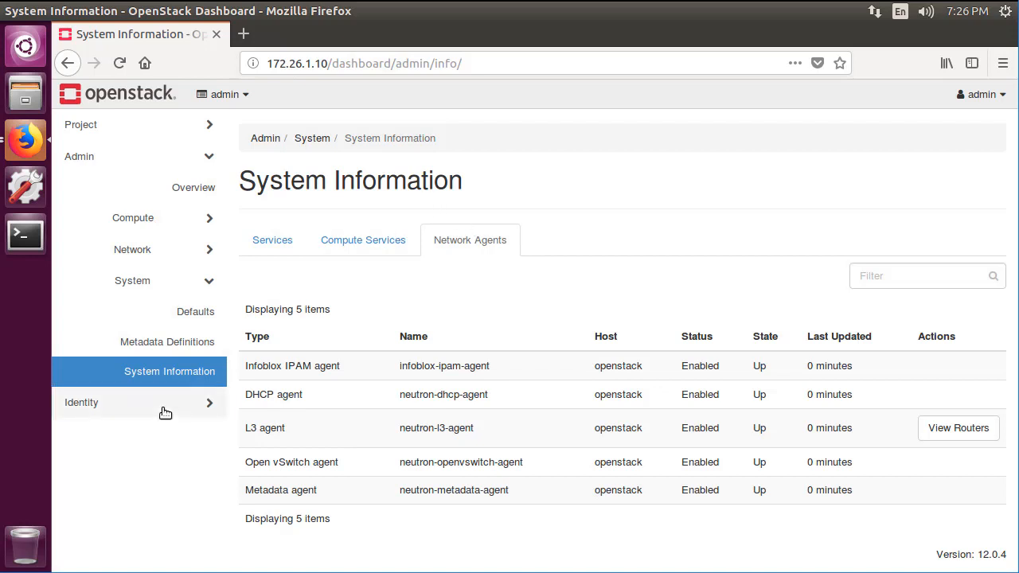
Create project tenant-b, reviewing its members and groups before creating.
{"action": "left_click", "coordinate": [80, 403]}
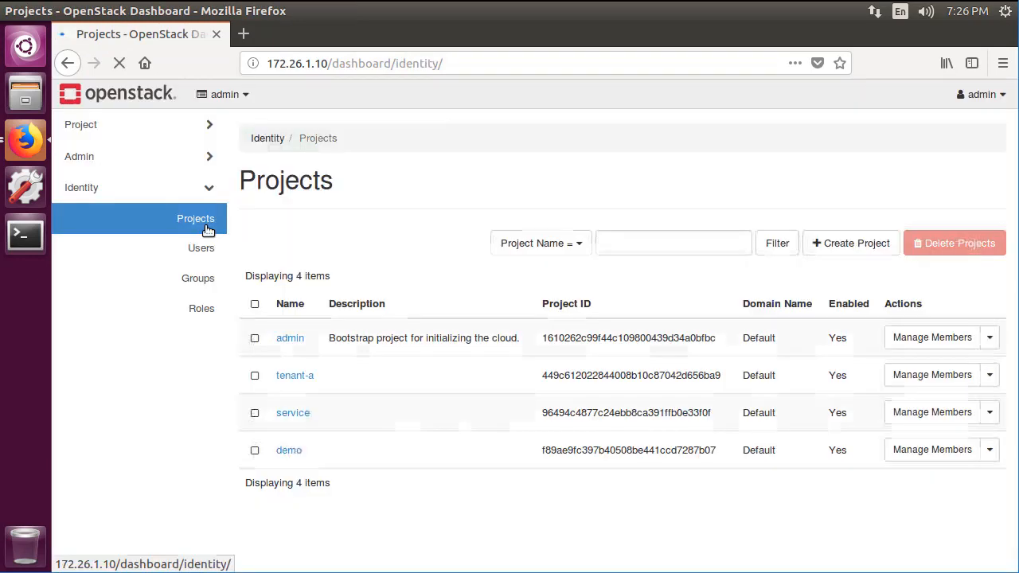
{"action": "left_click", "coordinate": [850, 243]}
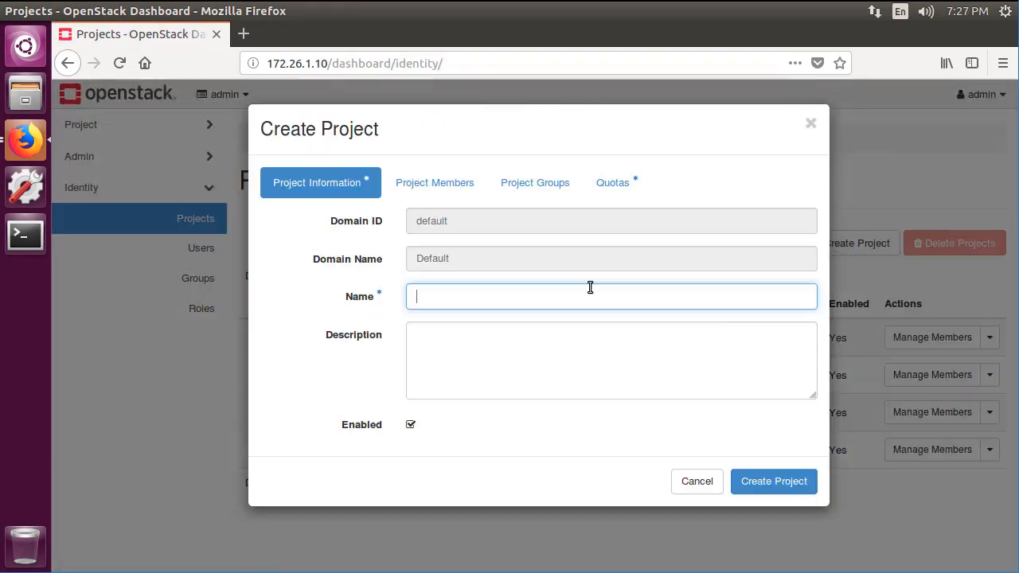
{"action": "type", "text": "tenant-b"}
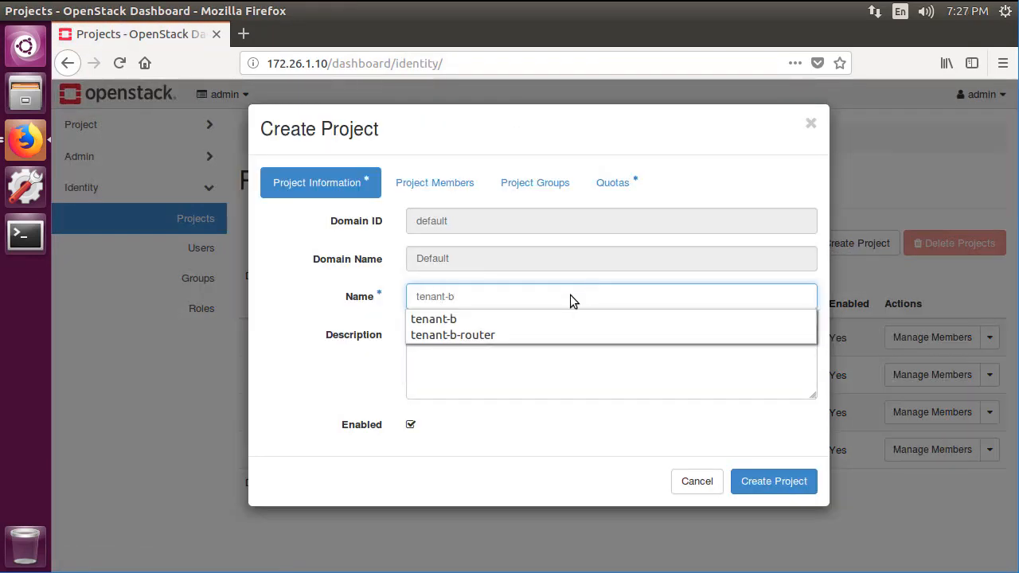
{"action": "left_click", "coordinate": [431, 182]}
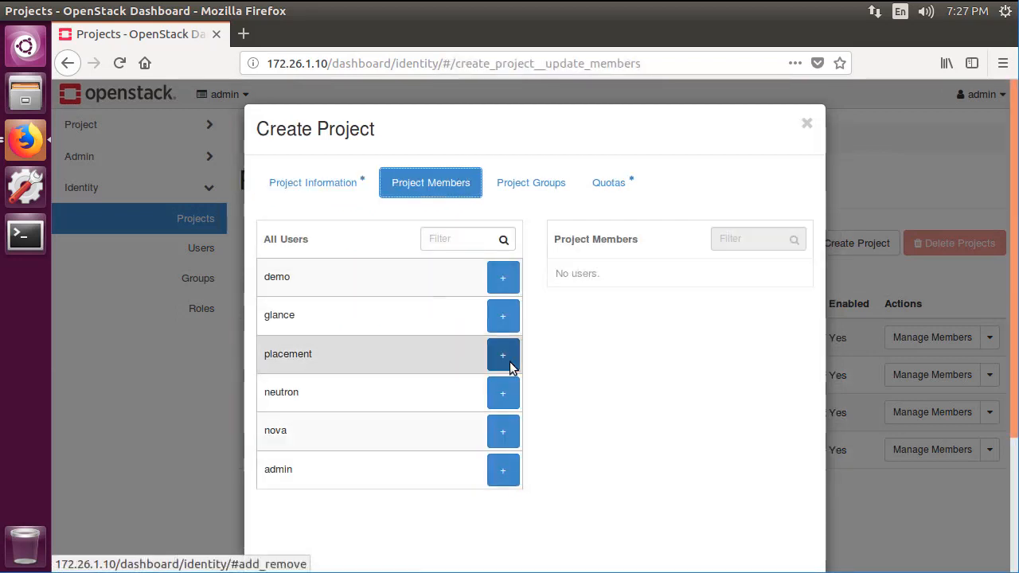
{"action": "left_click", "coordinate": [503, 470]}
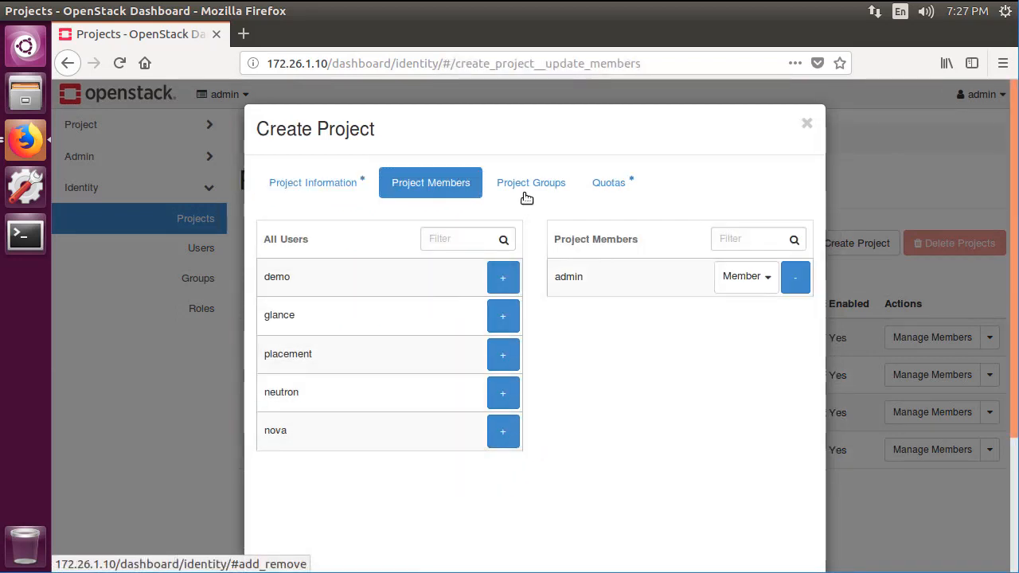
{"action": "left_click", "coordinate": [531, 182]}
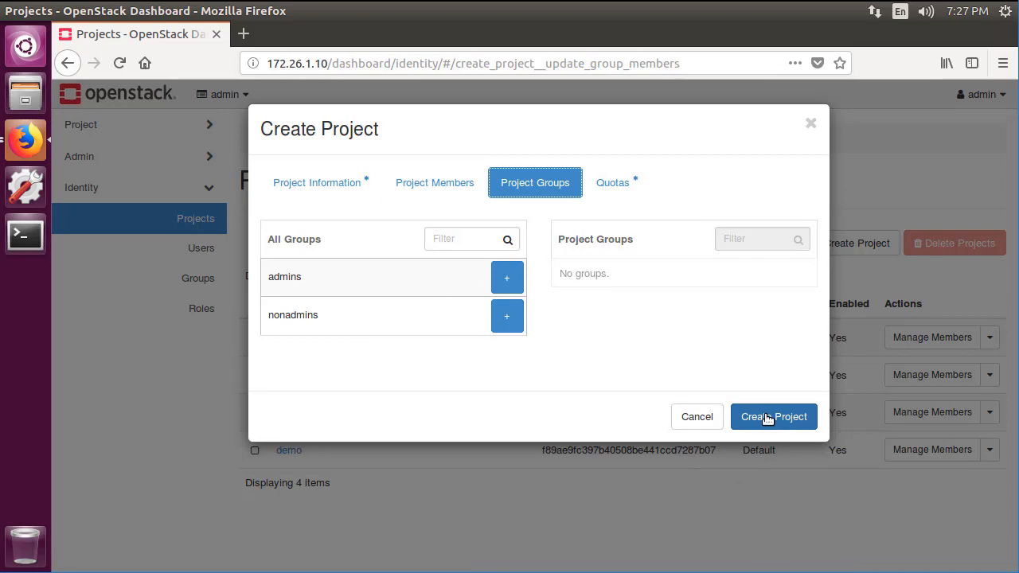
{"action": "left_click", "coordinate": [773, 416]}
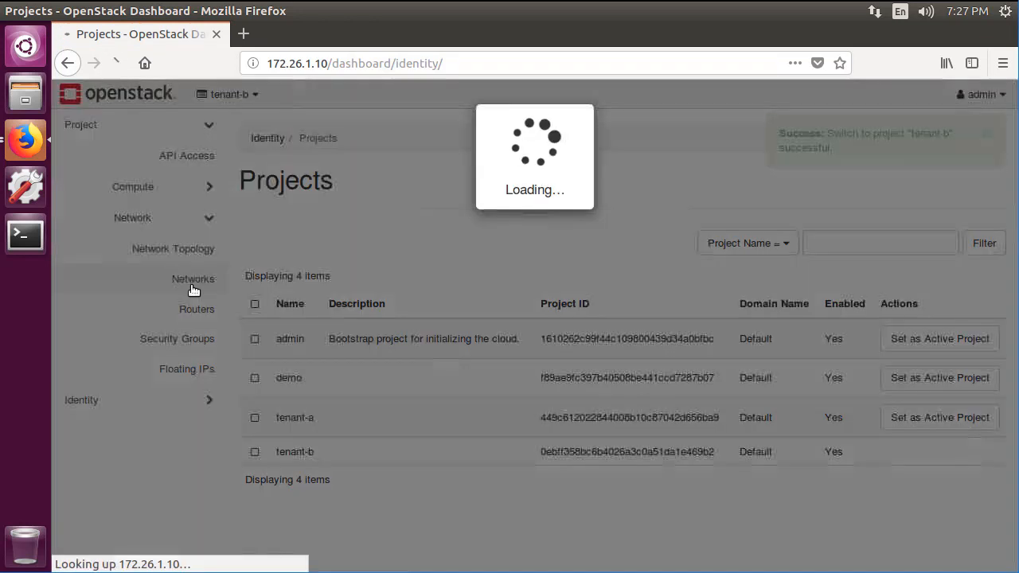
Create network tenant-b-net with subnet network address 10.10.10.0/24.
{"action": "left_click", "coordinate": [193, 278]}
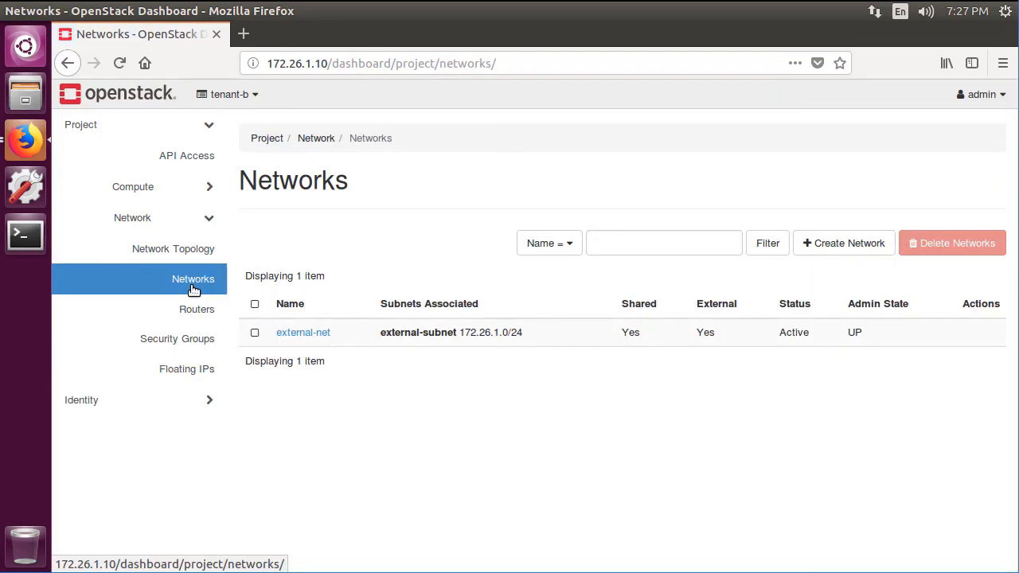
{"action": "mouse_move", "coordinate": [692, 300]}
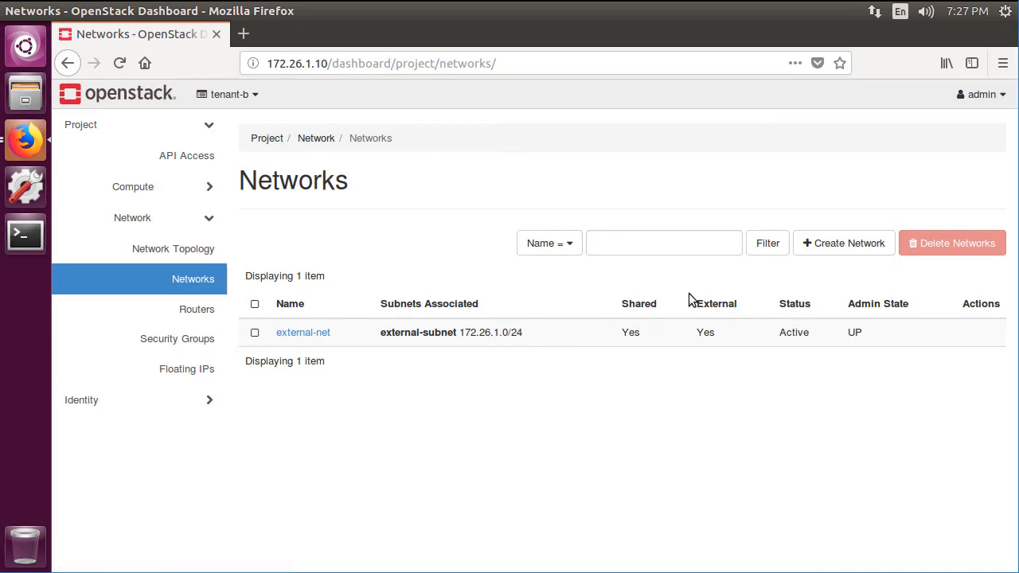
{"action": "left_click", "coordinate": [843, 243]}
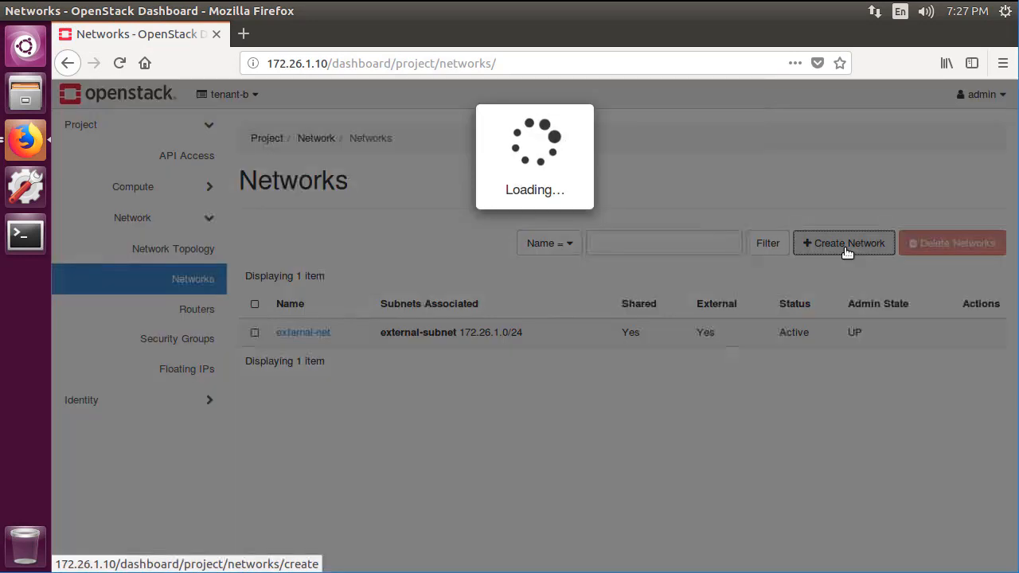
{"action": "left_click", "coordinate": [843, 243]}
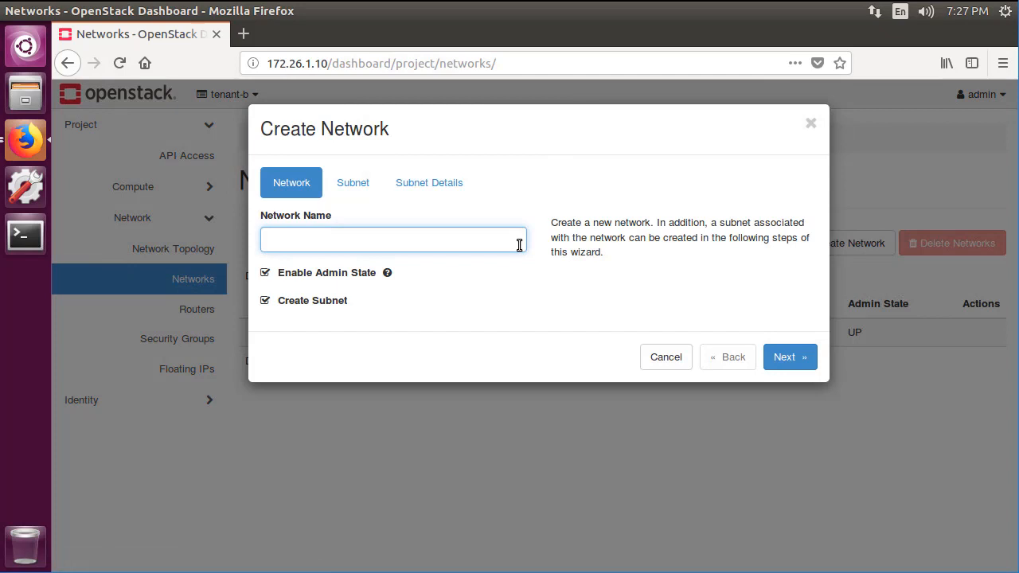
{"action": "type", "text": "tenant-"}
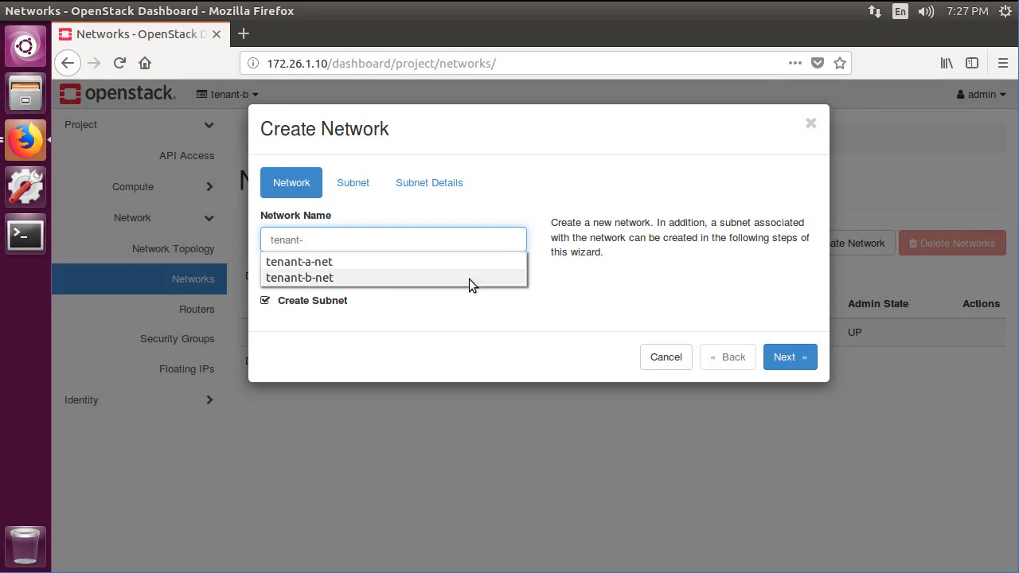
{"action": "left_click", "coordinate": [789, 357]}
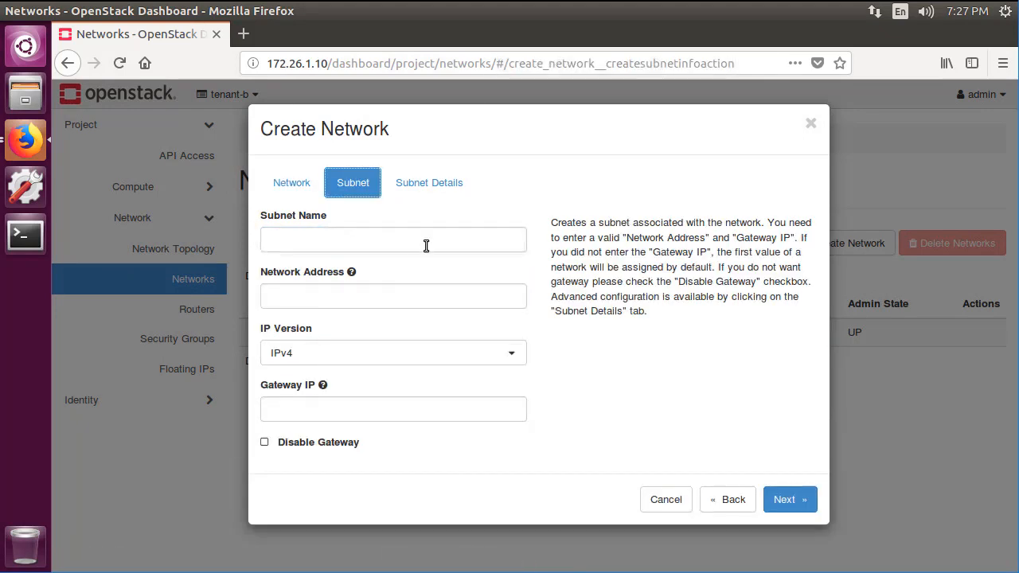
{"action": "type", "text": "10.10.10.0/24"}
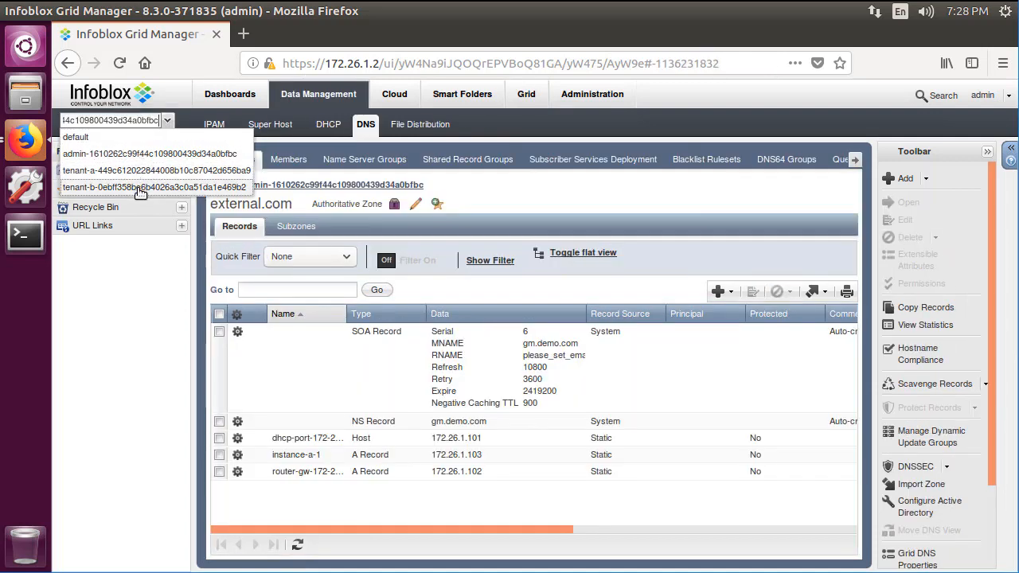
Select the tenant-b network view and show its DNS zones, including tenant-b-subnet.internal.com.
{"action": "left_click", "coordinate": [156, 187]}
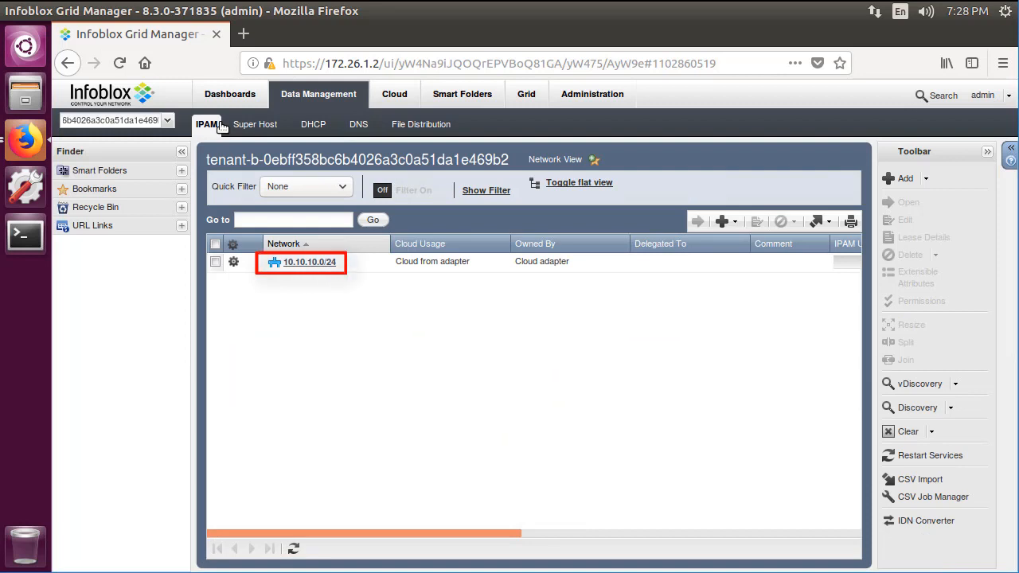
{"action": "left_click", "coordinate": [366, 124]}
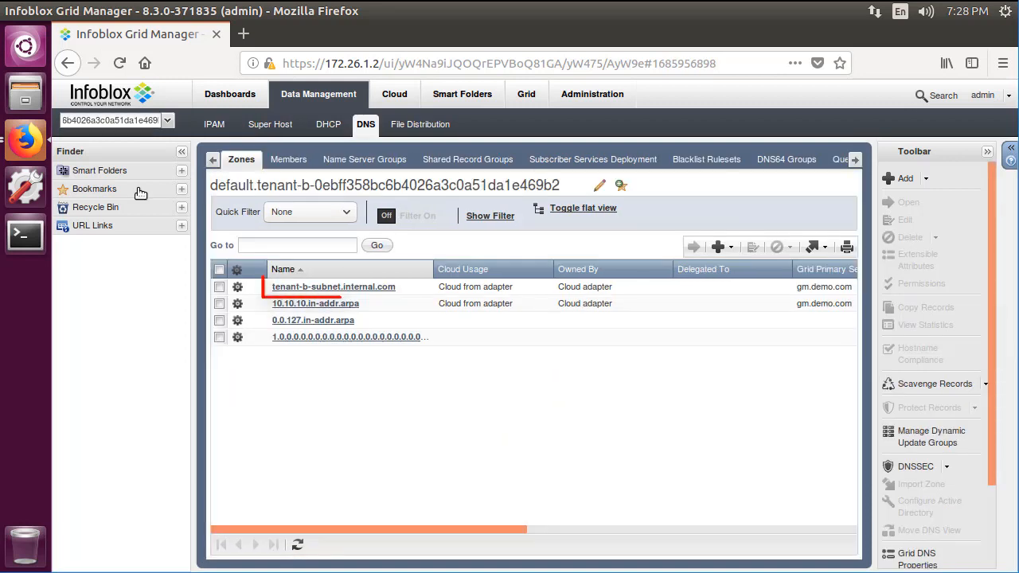
{"action": "left_click", "coordinate": [333, 286]}
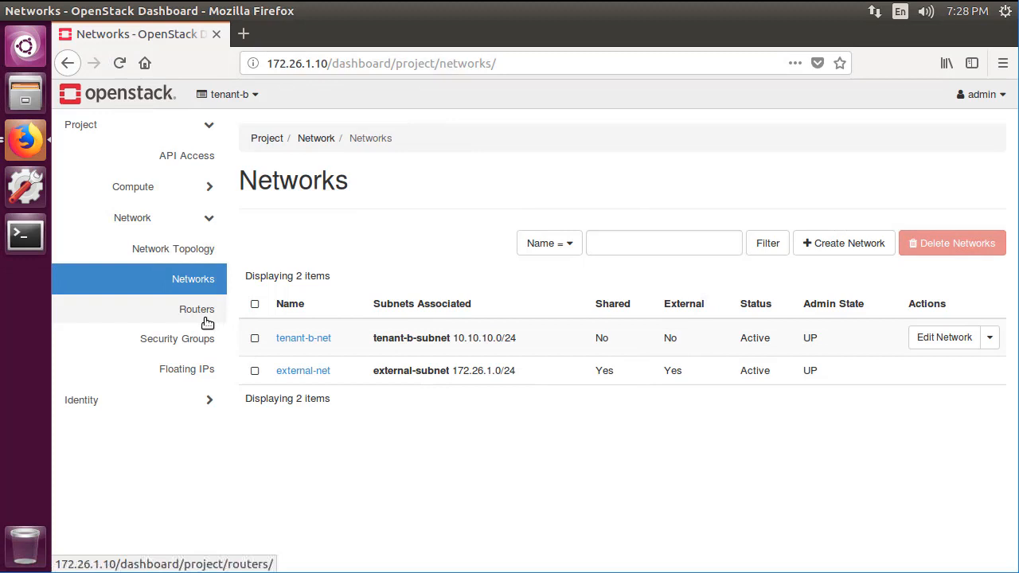
Create tenant-b-router using external-net as its external network.
{"action": "left_click", "coordinate": [196, 309]}
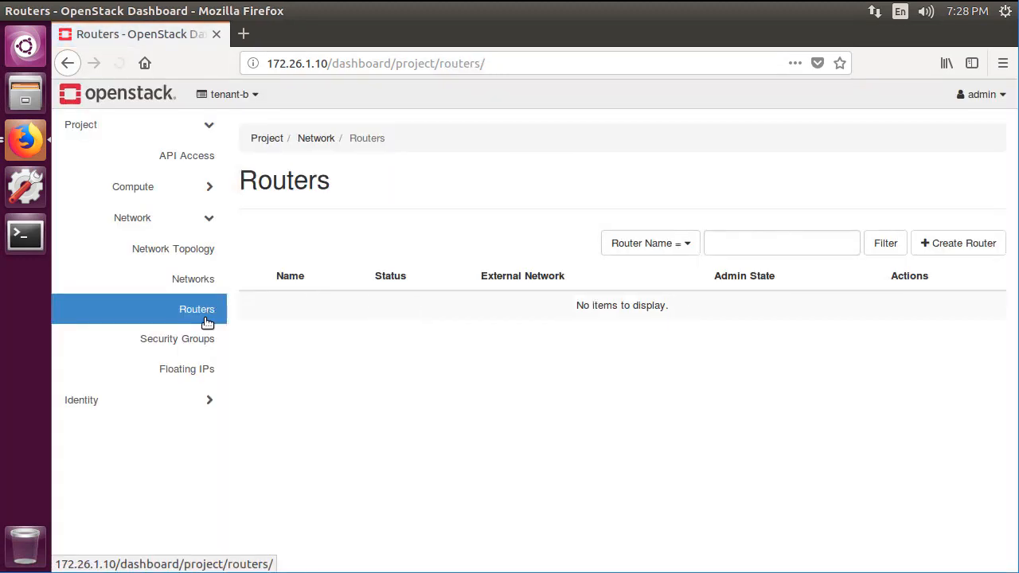
{"action": "left_click", "coordinate": [958, 243]}
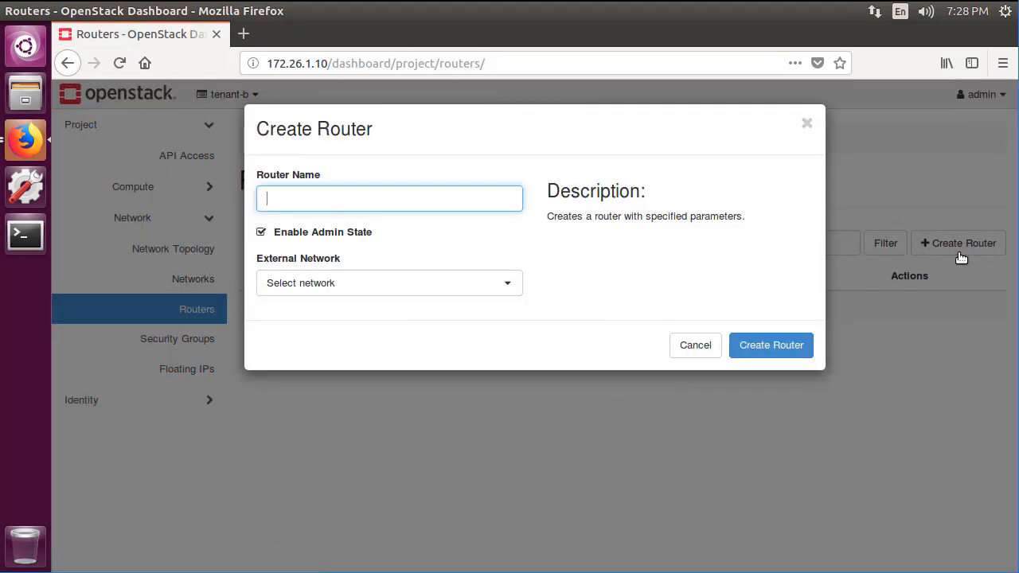
{"action": "left_click", "coordinate": [389, 282]}
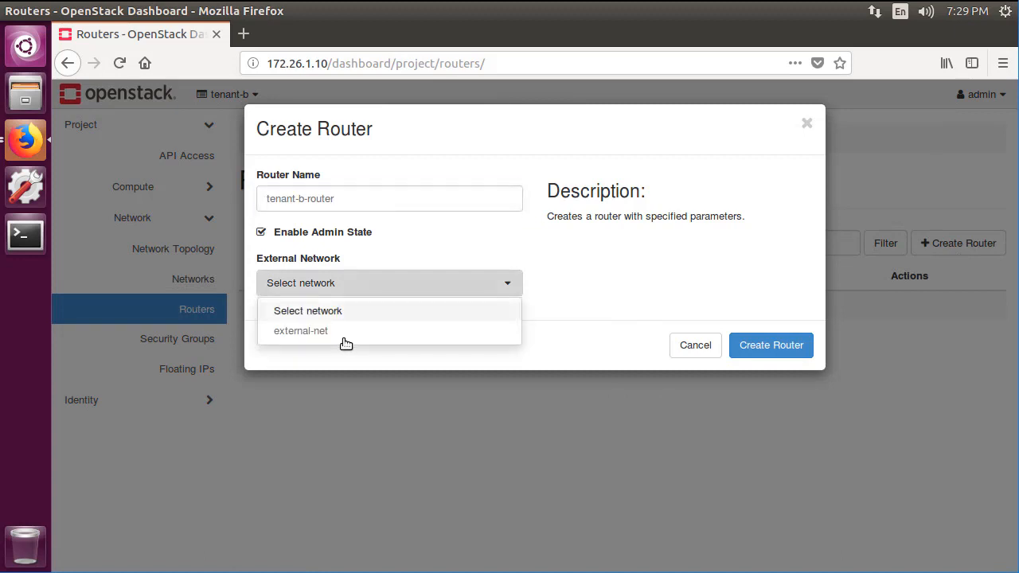
{"action": "left_click", "coordinate": [301, 330]}
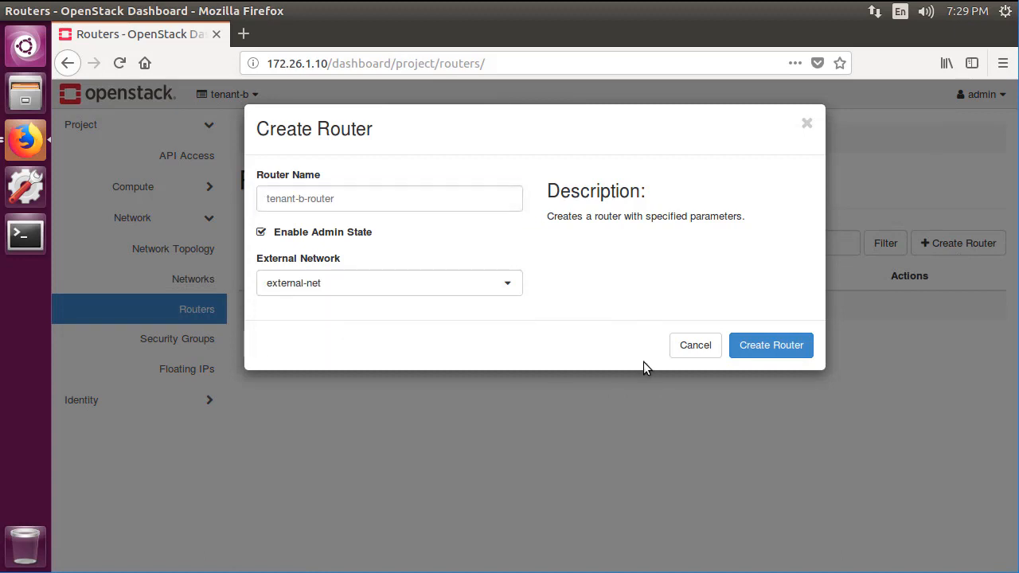
{"action": "left_click", "coordinate": [770, 345]}
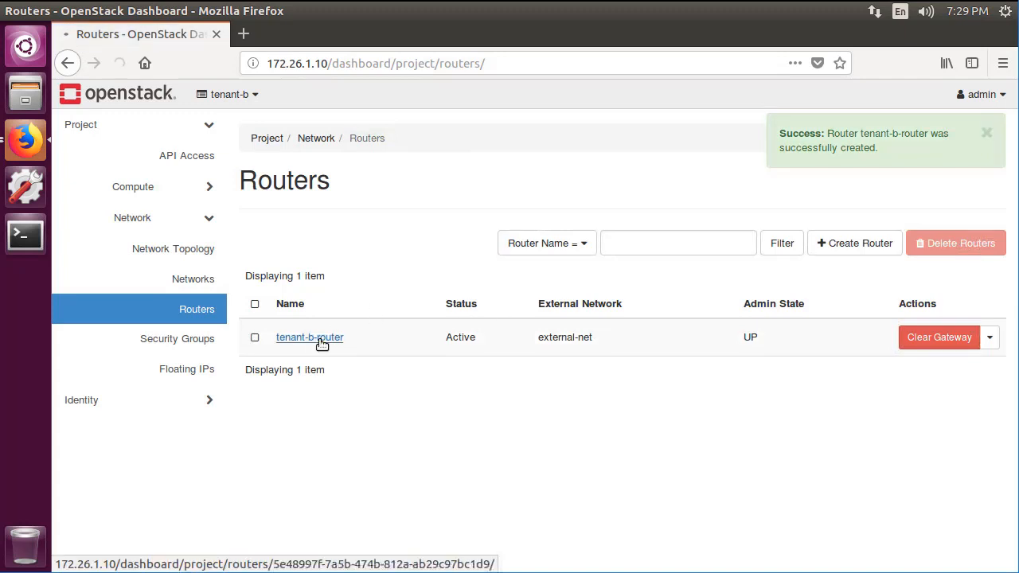
Add a tenant-b-subnet interface to tenant-b-router.
{"action": "left_click", "coordinate": [310, 337]}
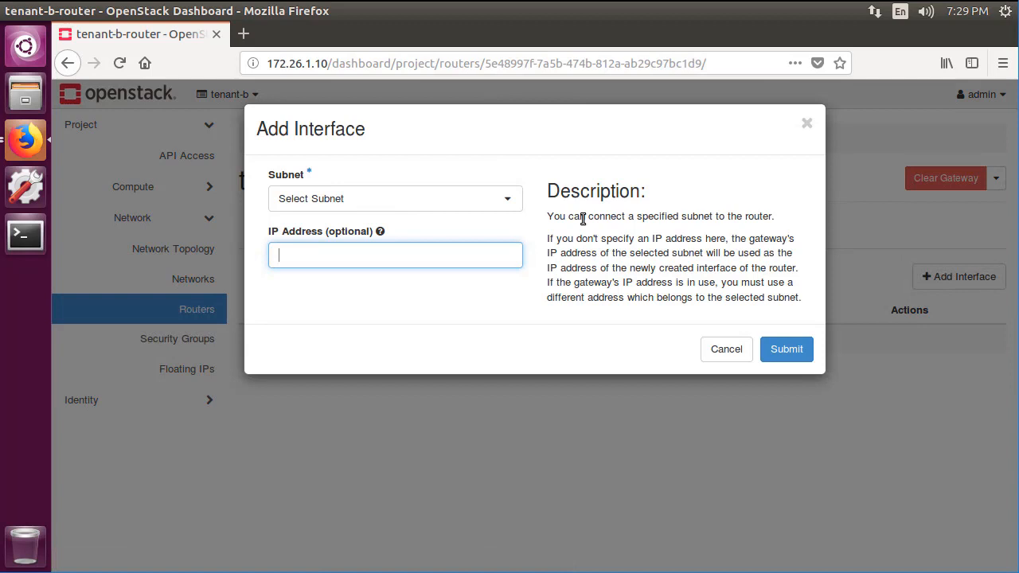
{"action": "left_click", "coordinate": [395, 198]}
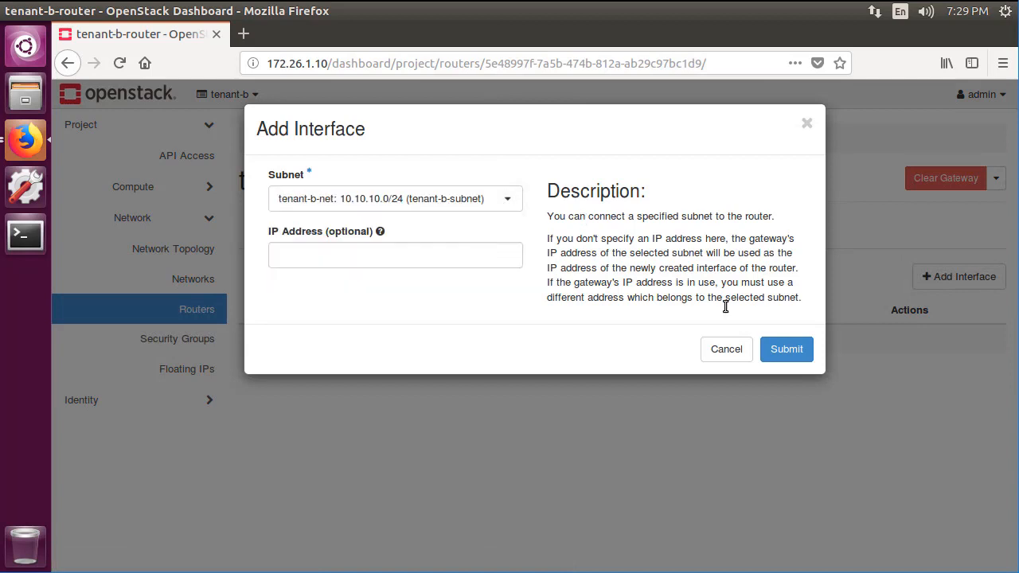
{"action": "left_click", "coordinate": [786, 348]}
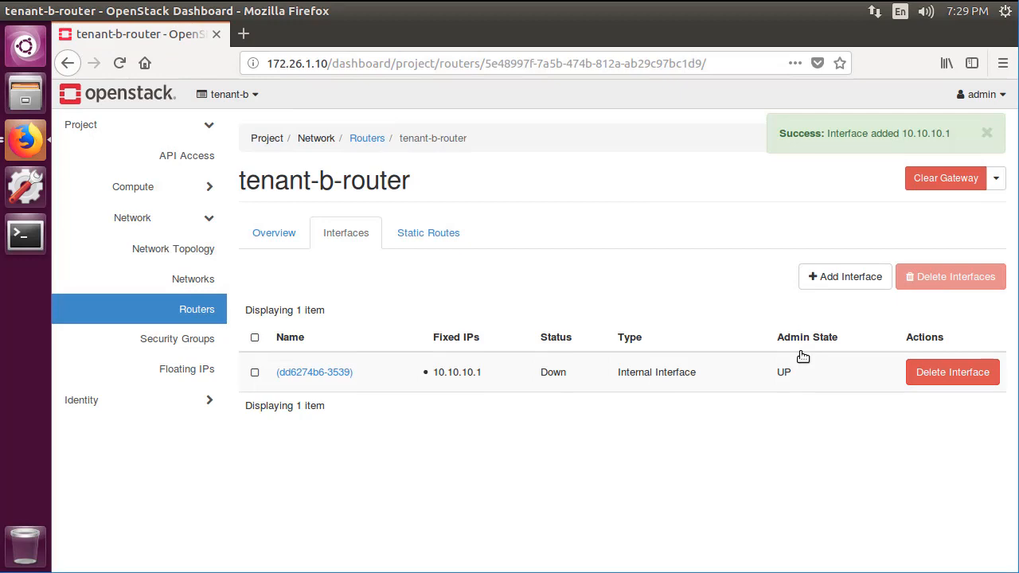
Add an ALL ICMP ingress rule to the default security group.
{"action": "left_click", "coordinate": [176, 338]}
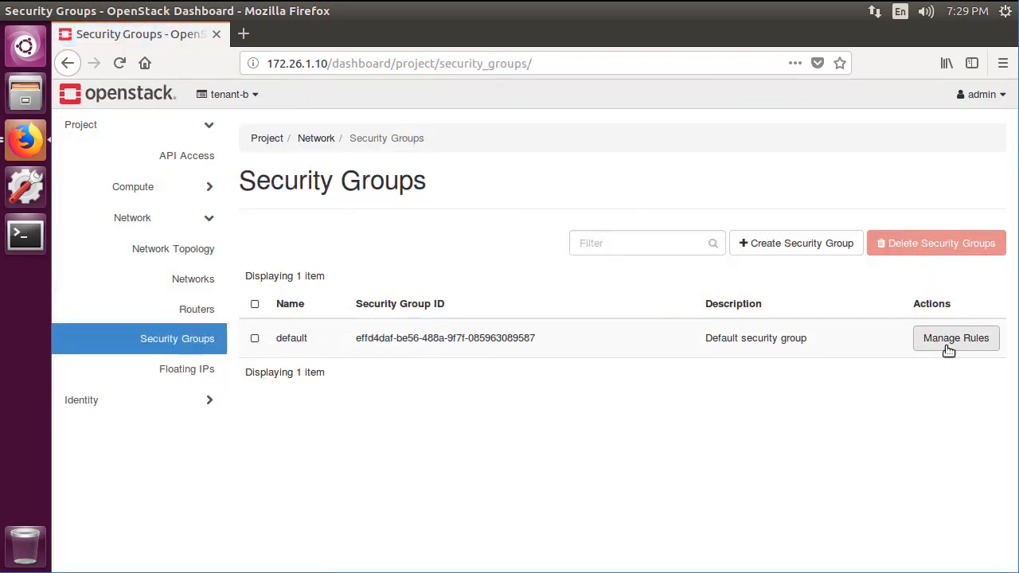
{"action": "left_click", "coordinate": [955, 338]}
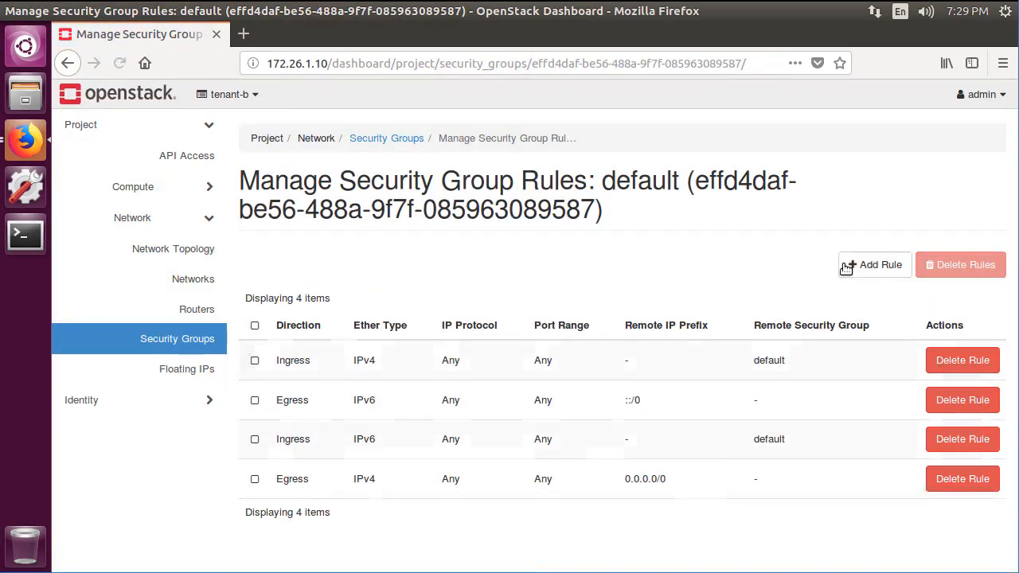
{"action": "left_click", "coordinate": [875, 264]}
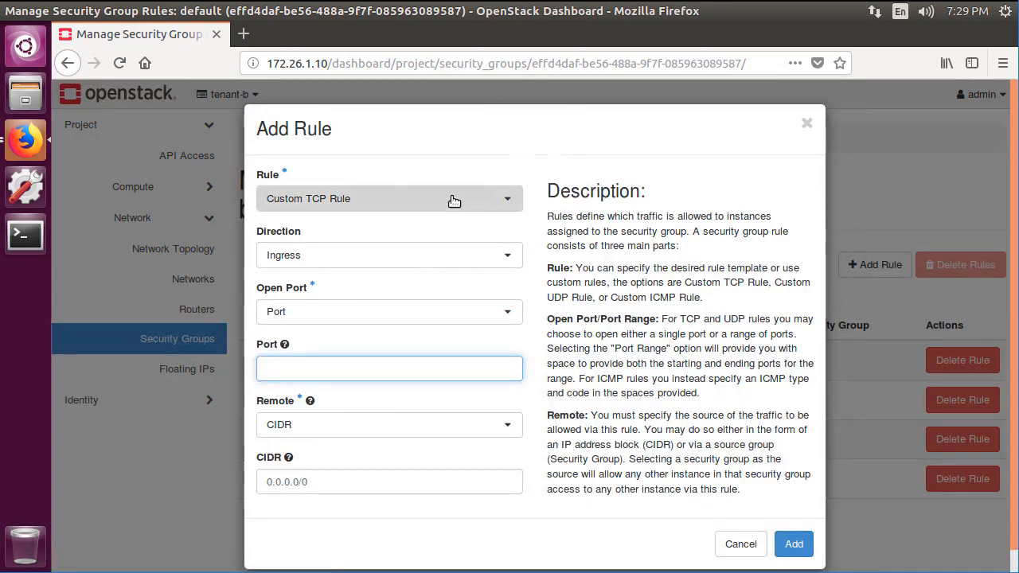
{"action": "left_click", "coordinate": [390, 198]}
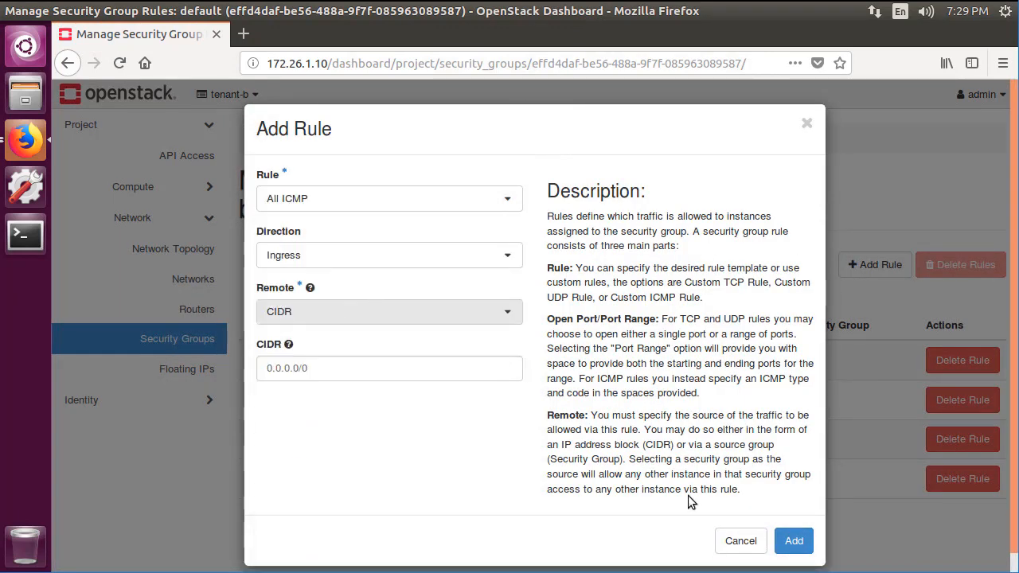
{"action": "left_click", "coordinate": [793, 541]}
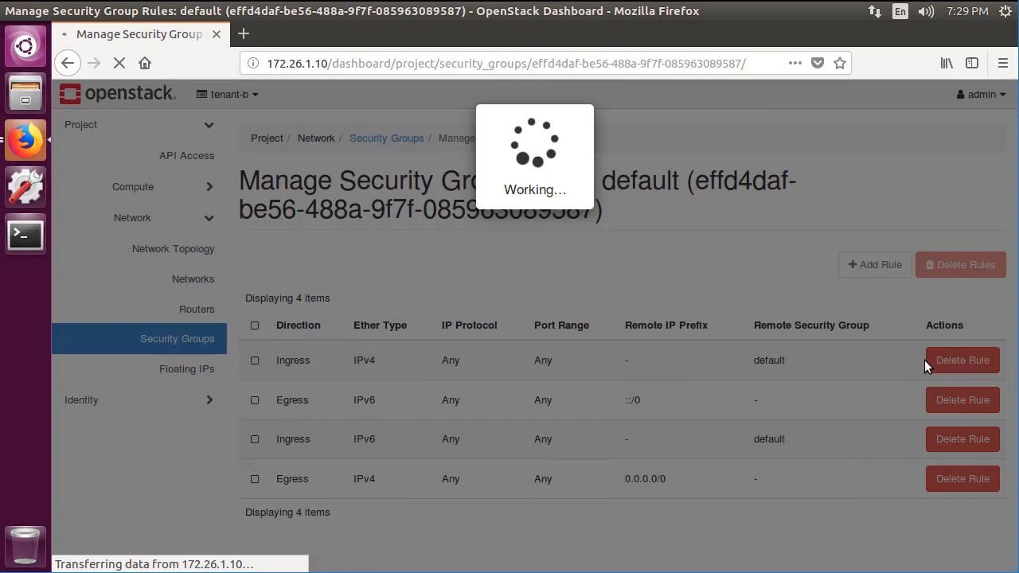
Add the matching ALL ICMP egress rule to the default security group.
{"action": "left_click", "coordinate": [874, 264]}
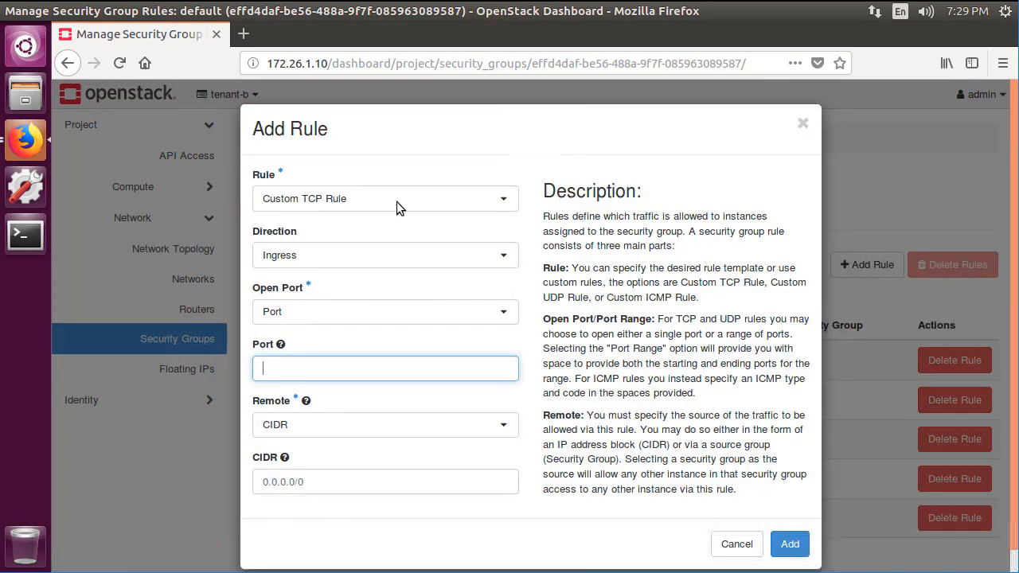
{"action": "left_click", "coordinate": [385, 199]}
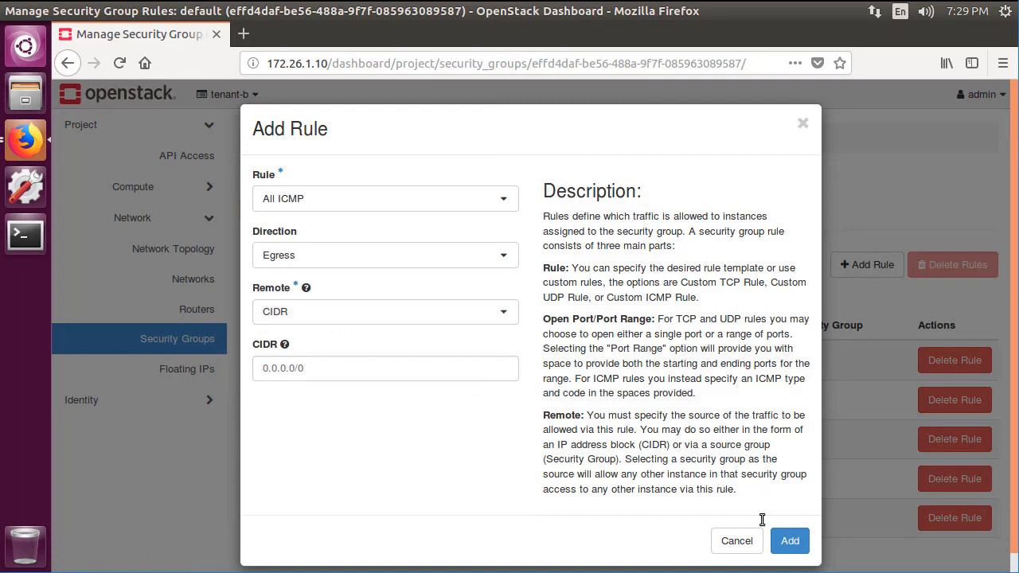
{"action": "left_click", "coordinate": [789, 541]}
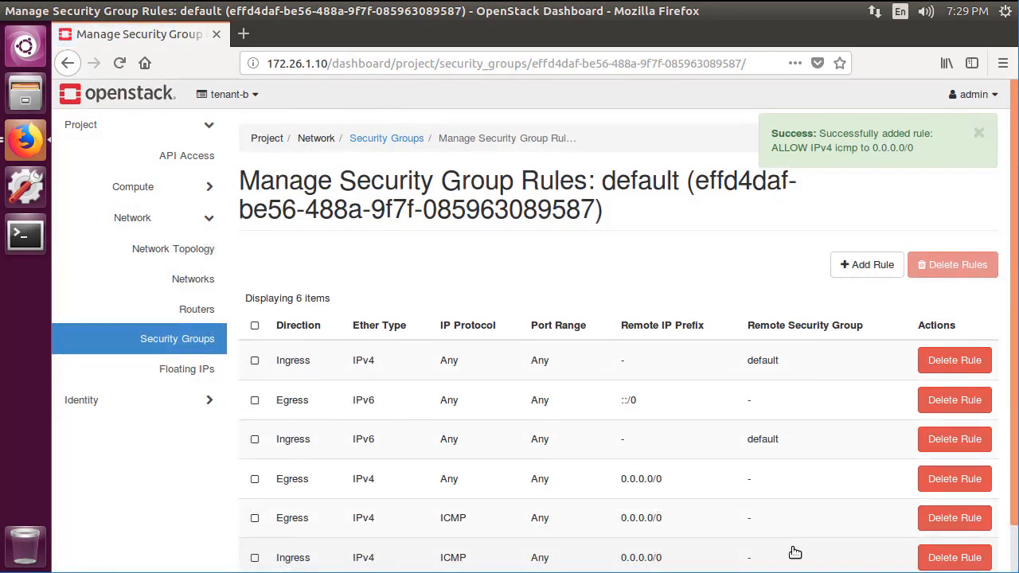
{"action": "mouse_move", "coordinate": [190, 200]}
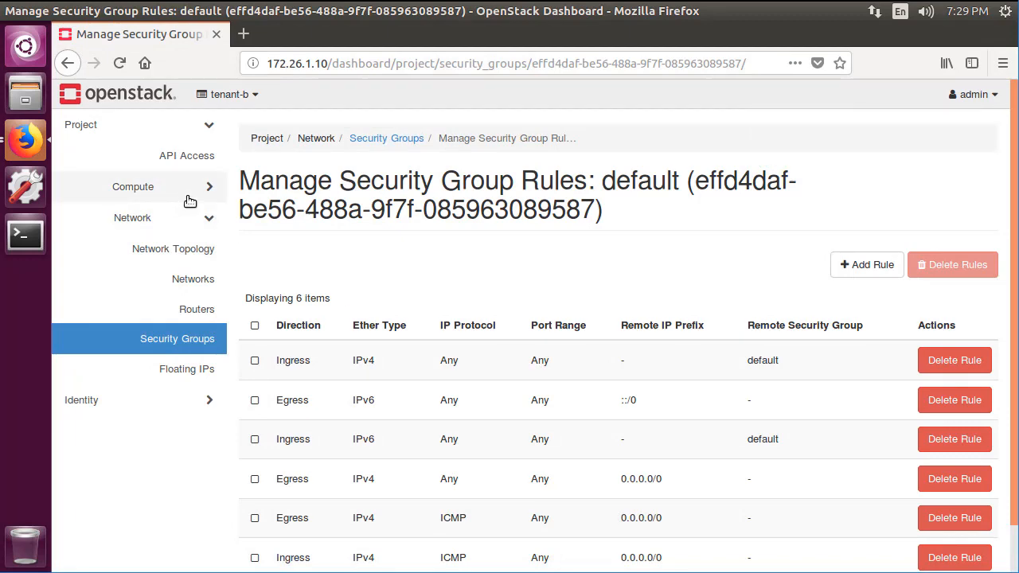
{"action": "left_click", "coordinate": [192, 248]}
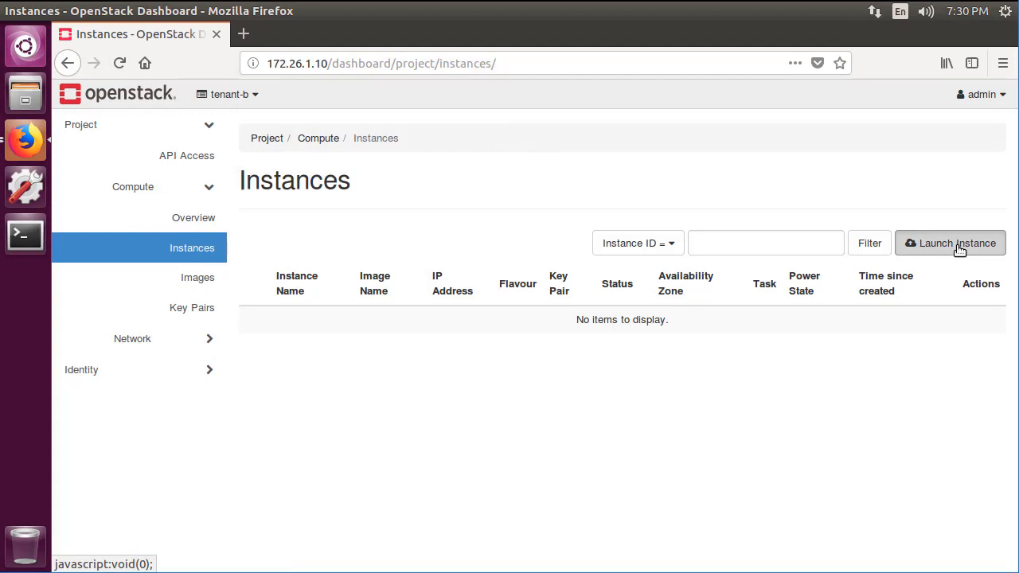
Launch instance-b-1 from the cirros image with m1.nano flavour on tenant-b-net.
{"action": "left_click", "coordinate": [954, 243]}
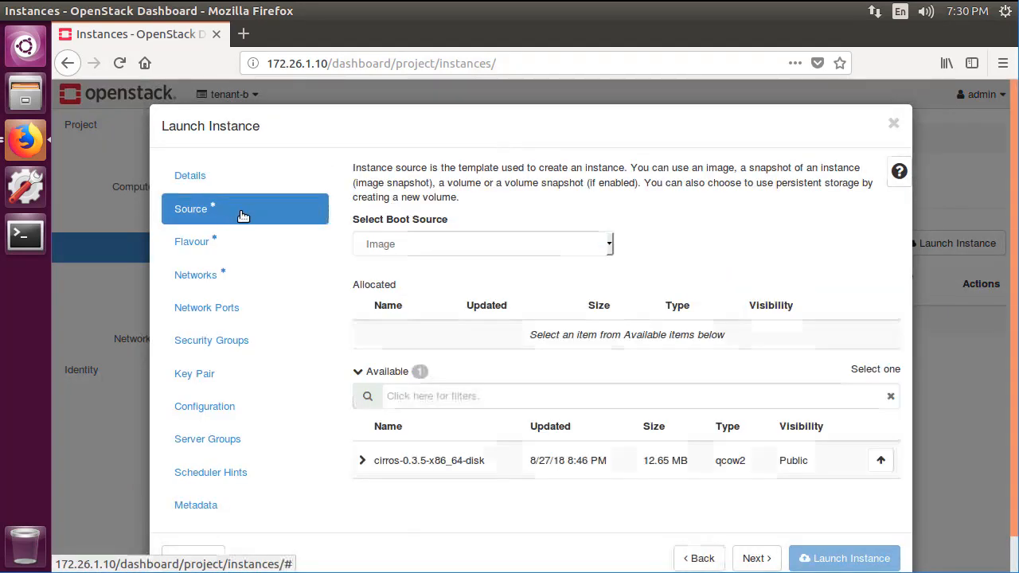
{"action": "left_click", "coordinate": [880, 460]}
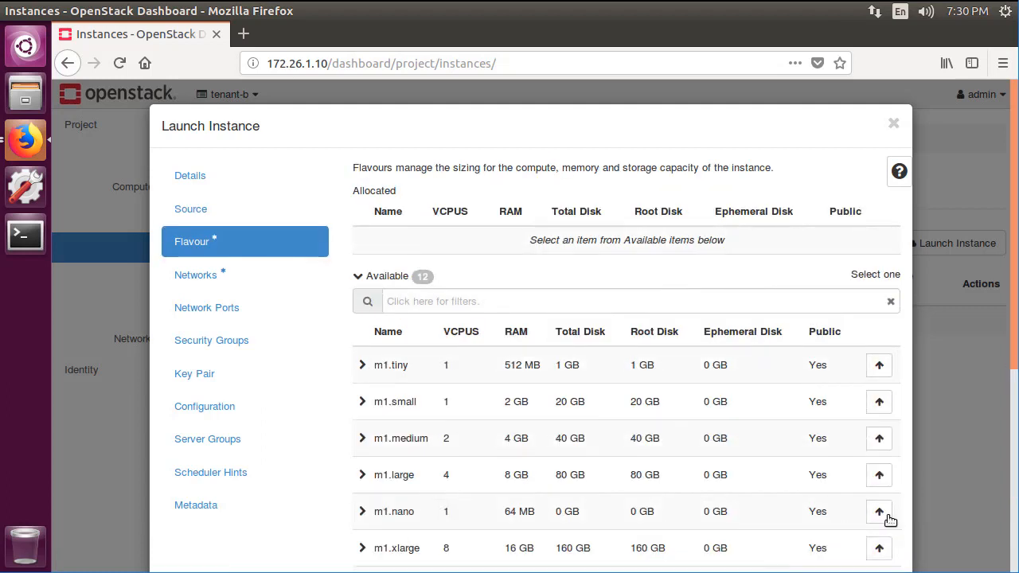
{"action": "left_click", "coordinate": [879, 511]}
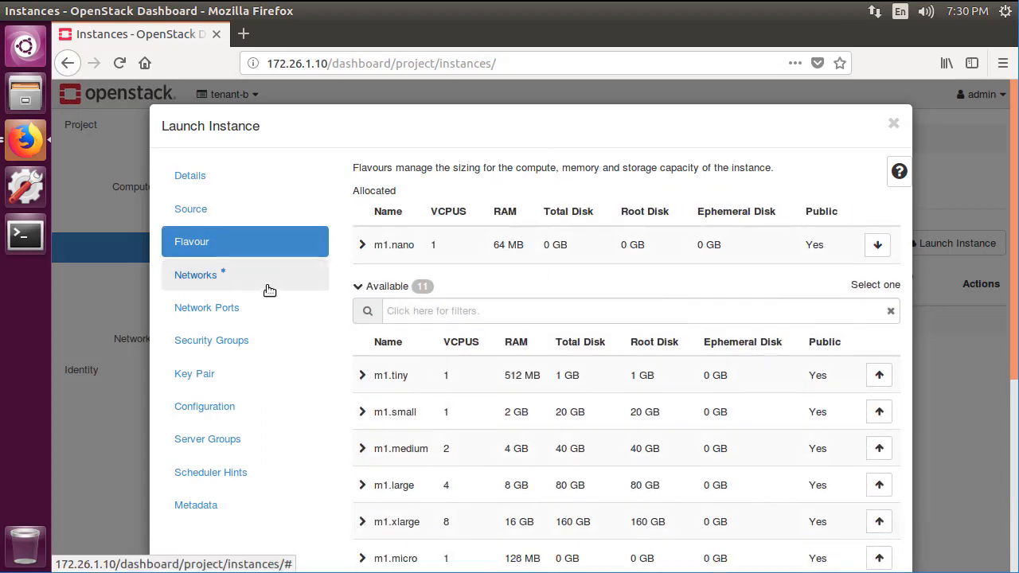
{"action": "left_click", "coordinate": [195, 274]}
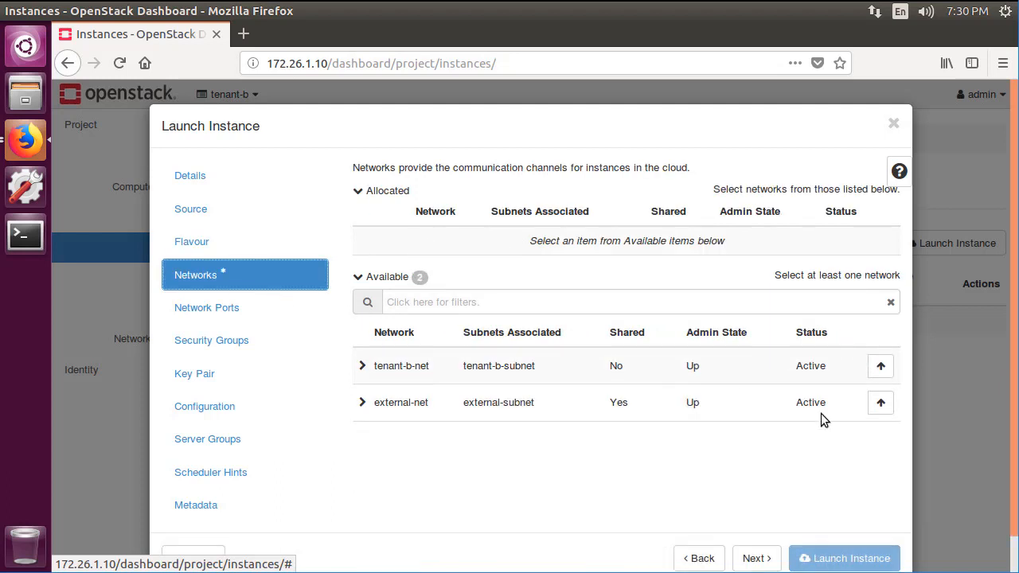
{"action": "left_click", "coordinate": [881, 366]}
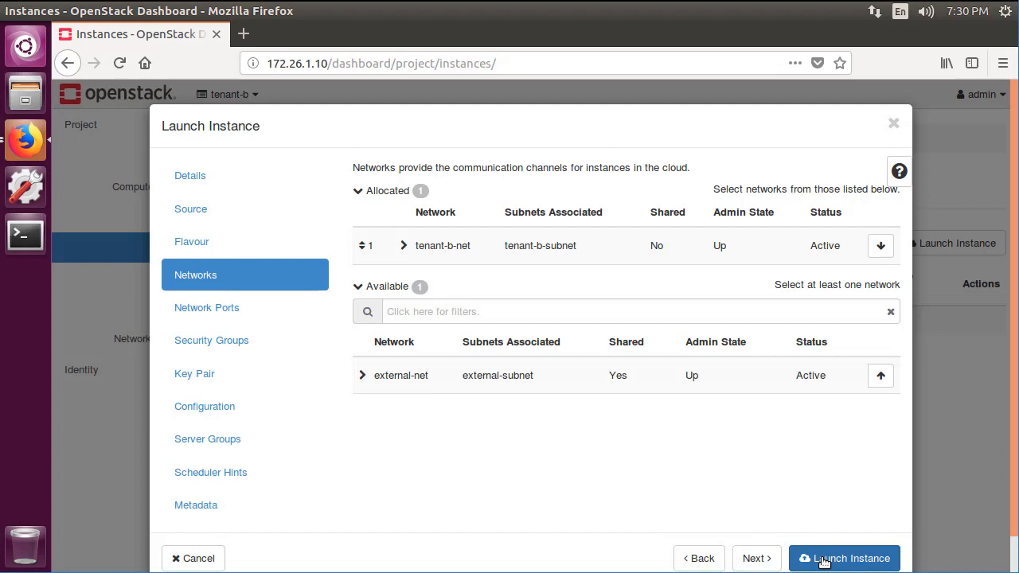
{"action": "left_click", "coordinate": [844, 558]}
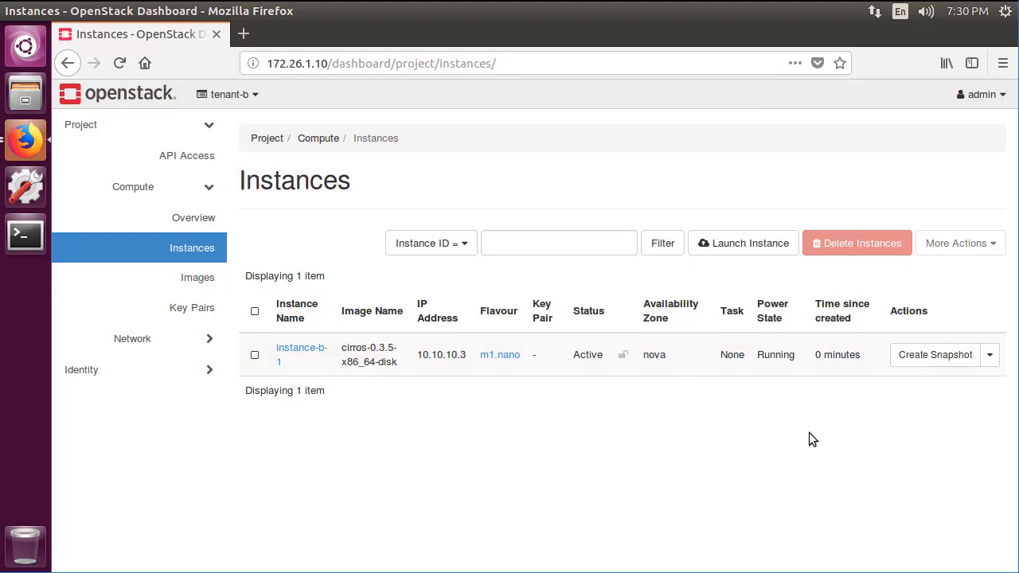
Allocate floating IP 172.26.1.105 from external-net and associate it with instance-b-1's port.
{"action": "left_click", "coordinate": [989, 355]}
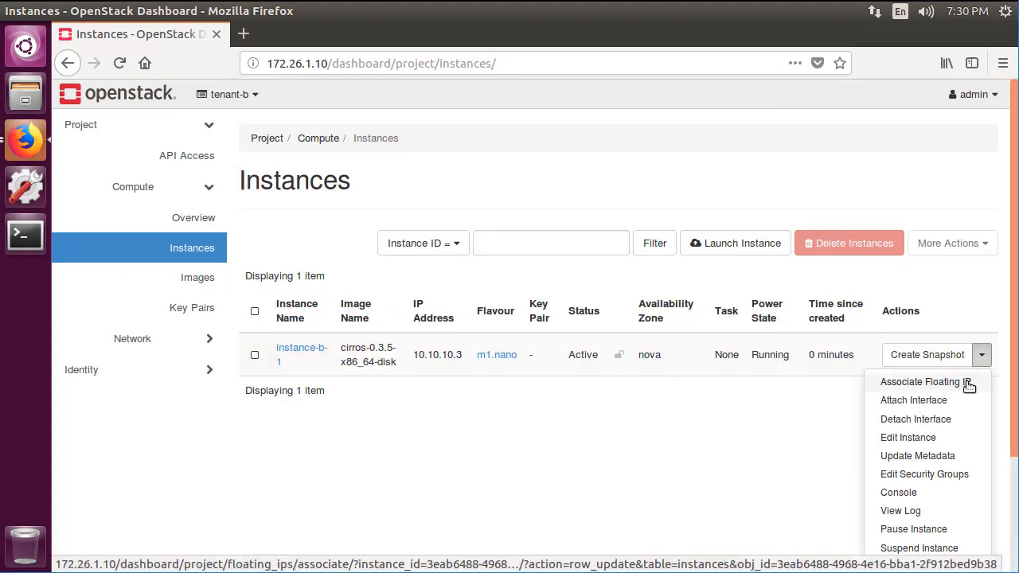
{"action": "left_click", "coordinate": [925, 382]}
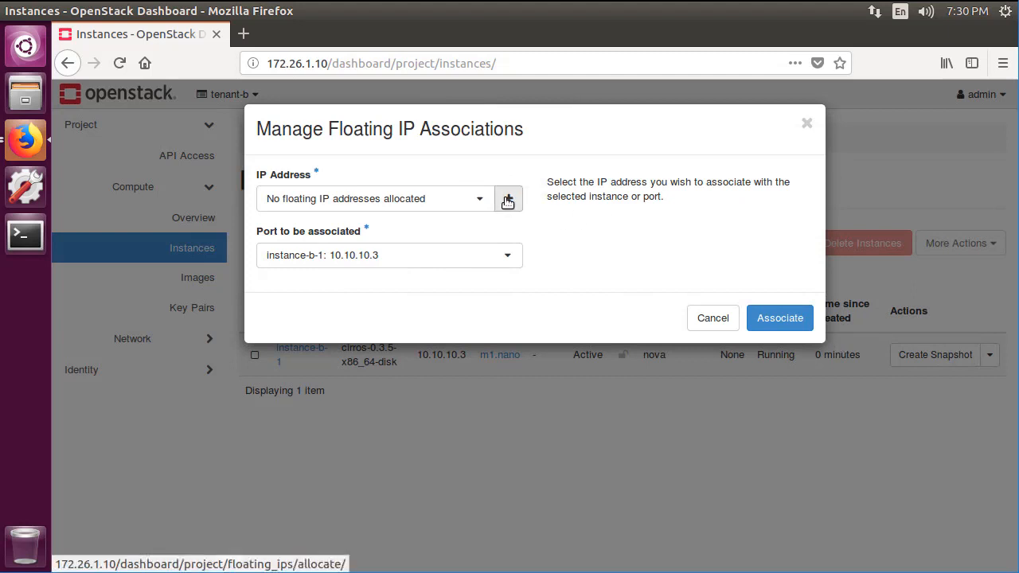
{"action": "left_click", "coordinate": [508, 198]}
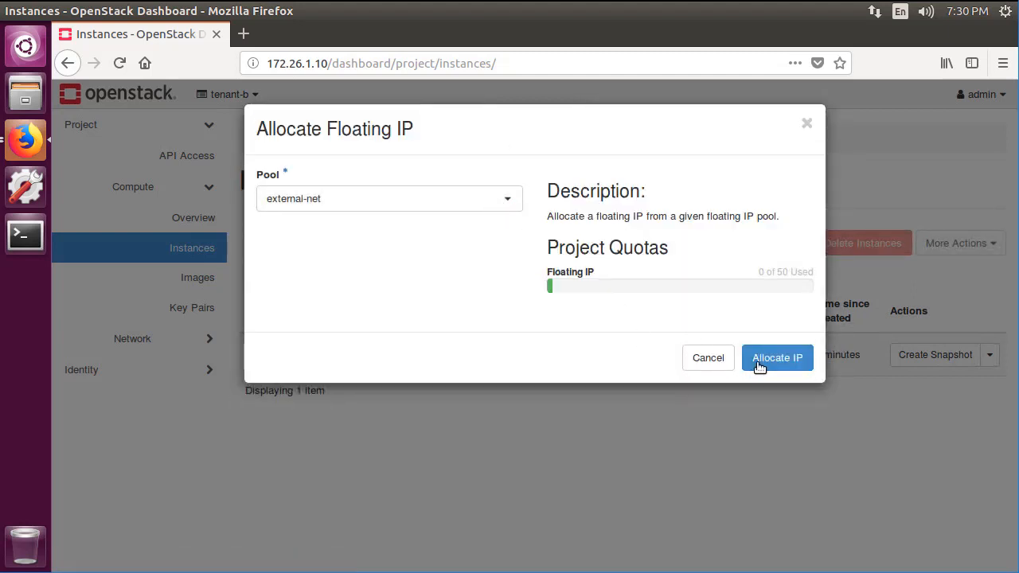
{"action": "left_click", "coordinate": [777, 358]}
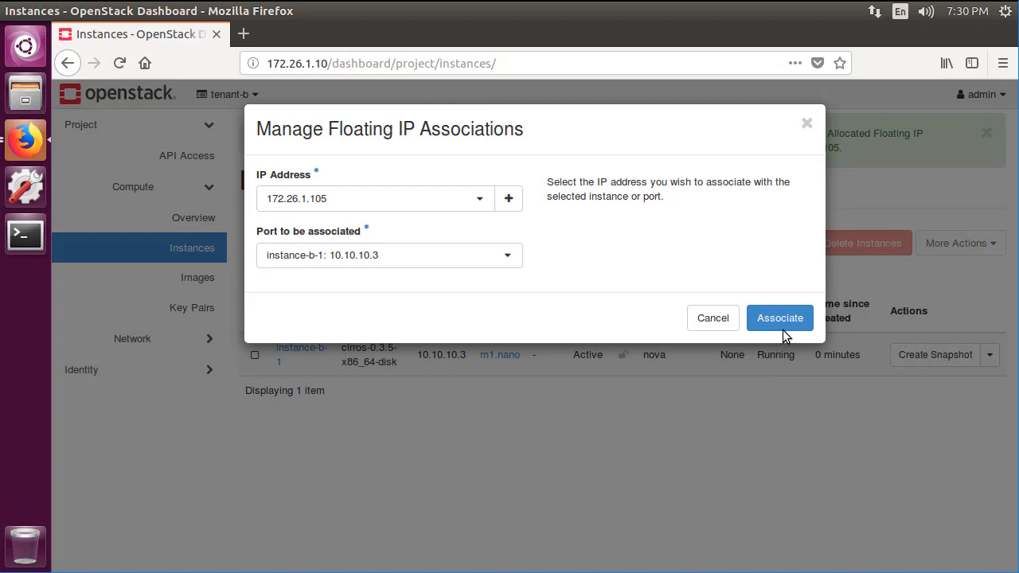
{"action": "left_click", "coordinate": [779, 318]}
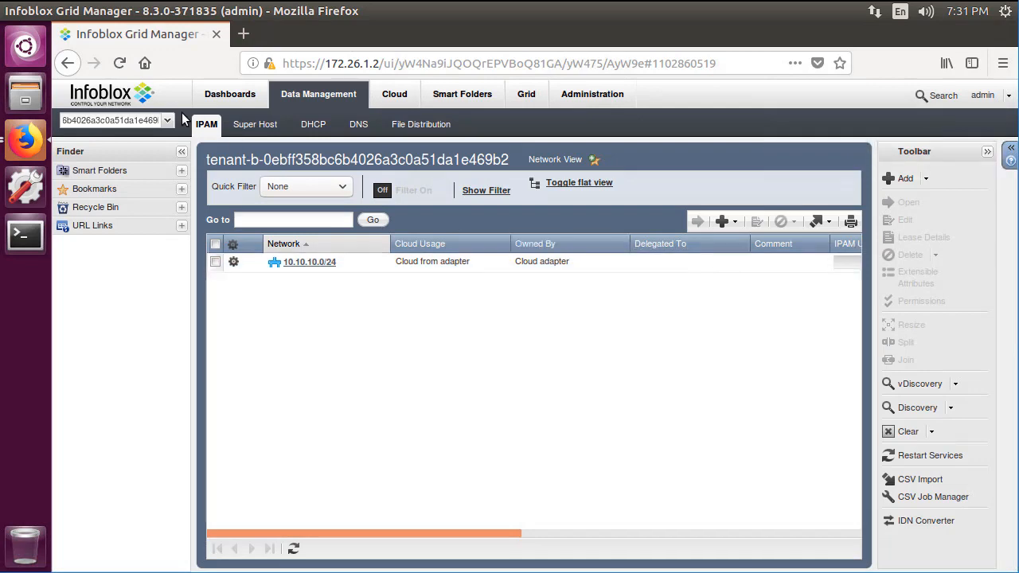
Switch Infoblox IPAM to the admin network view, showing 172.26.1.0/24 used by cloud.
{"action": "left_click", "coordinate": [167, 121]}
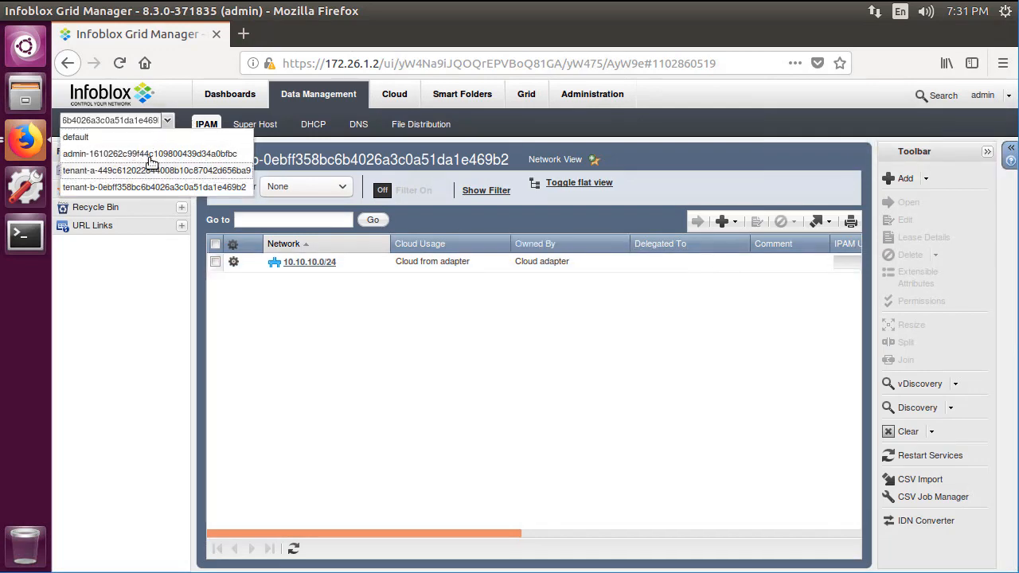
{"action": "left_click", "coordinate": [149, 154]}
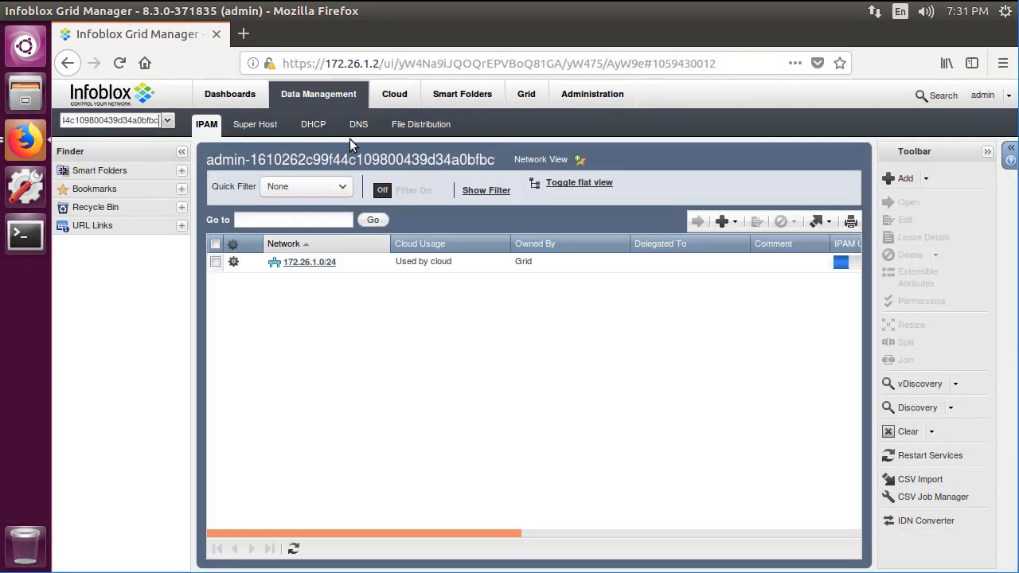
{"action": "left_click", "coordinate": [366, 124]}
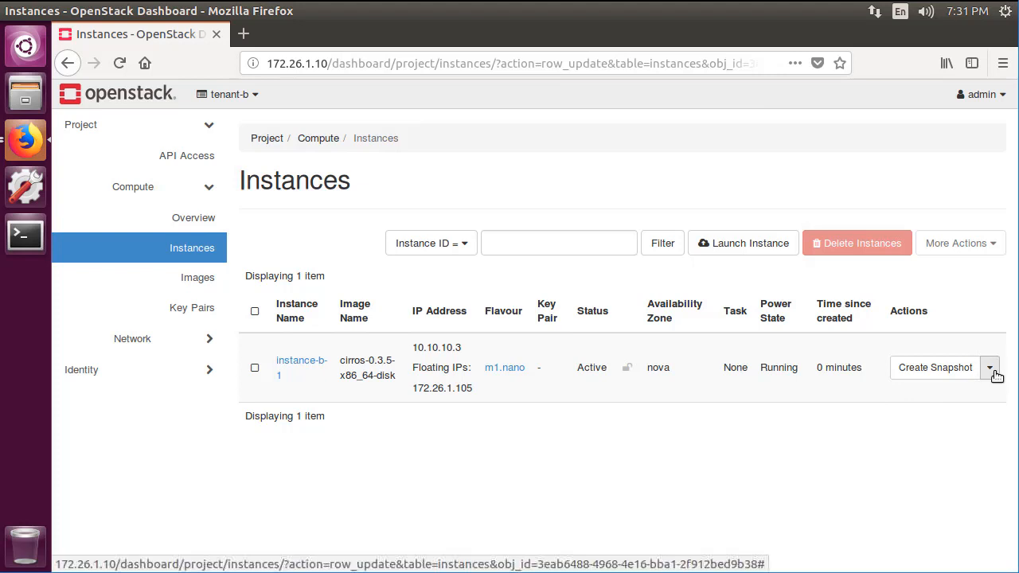
Open instance-b-1's console from its Actions menu and show it full-window.
{"action": "left_click", "coordinate": [990, 367]}
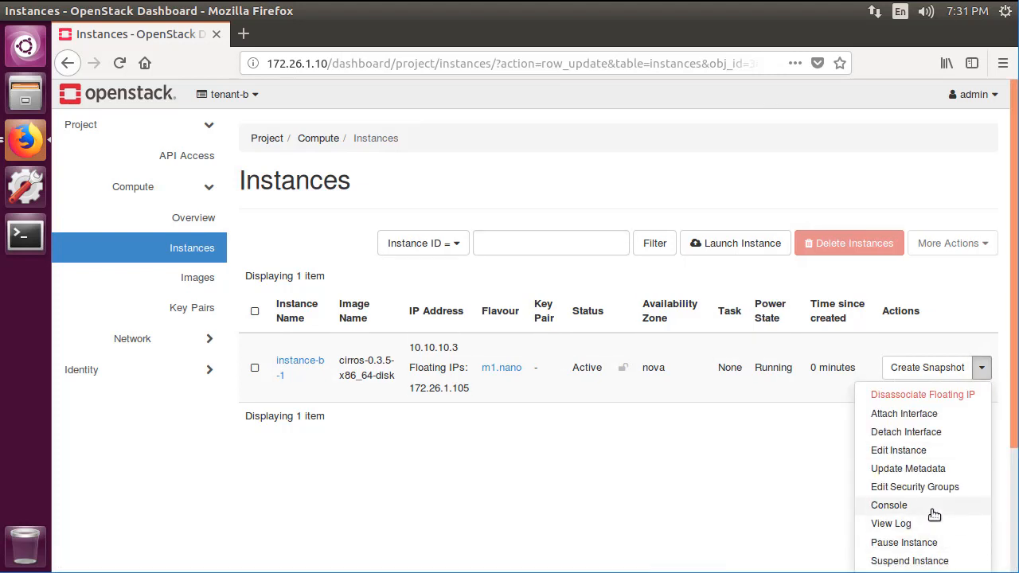
{"action": "left_click", "coordinate": [888, 505]}
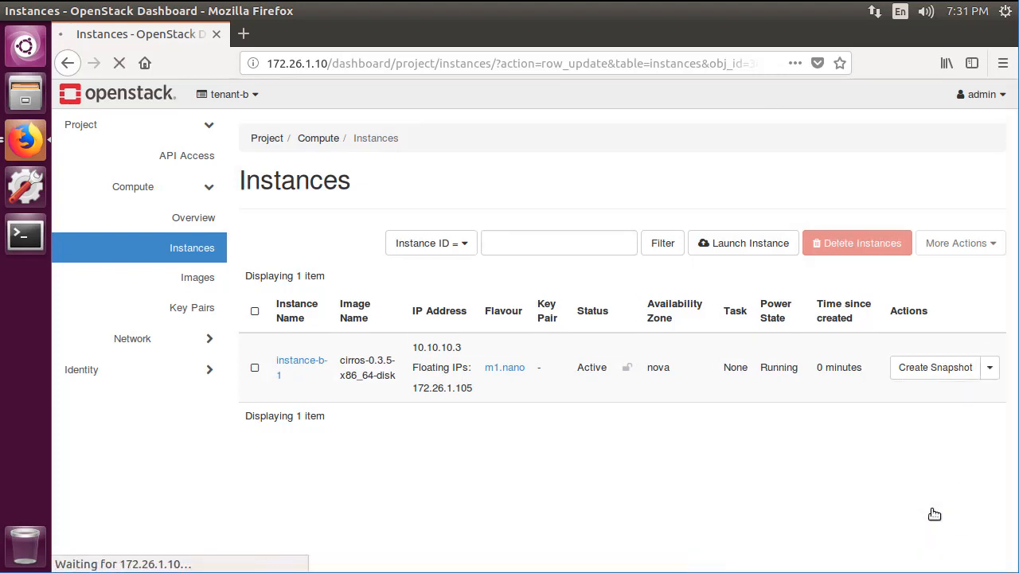
{"action": "left_click", "coordinate": [301, 367]}
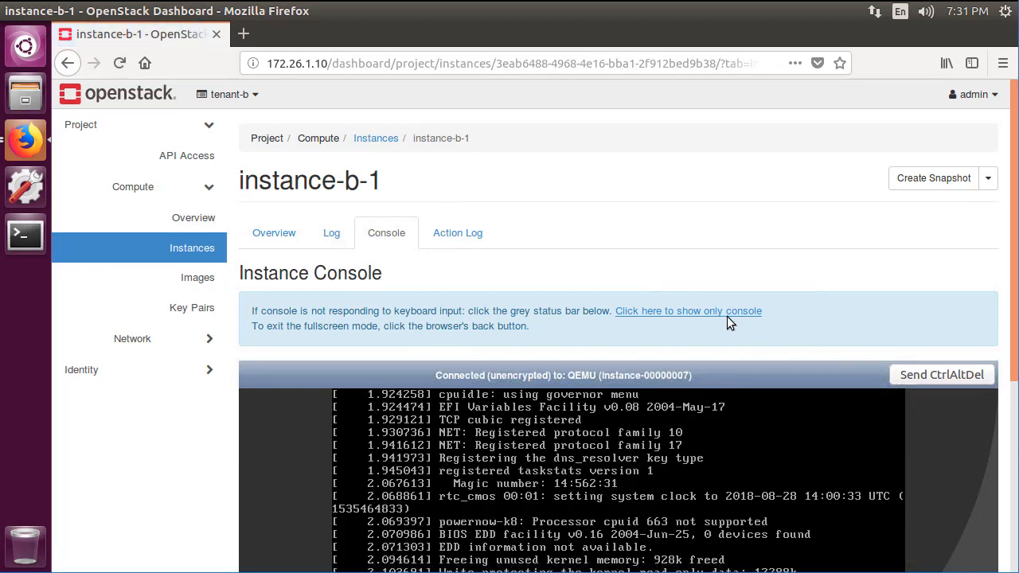
{"action": "left_click", "coordinate": [688, 311]}
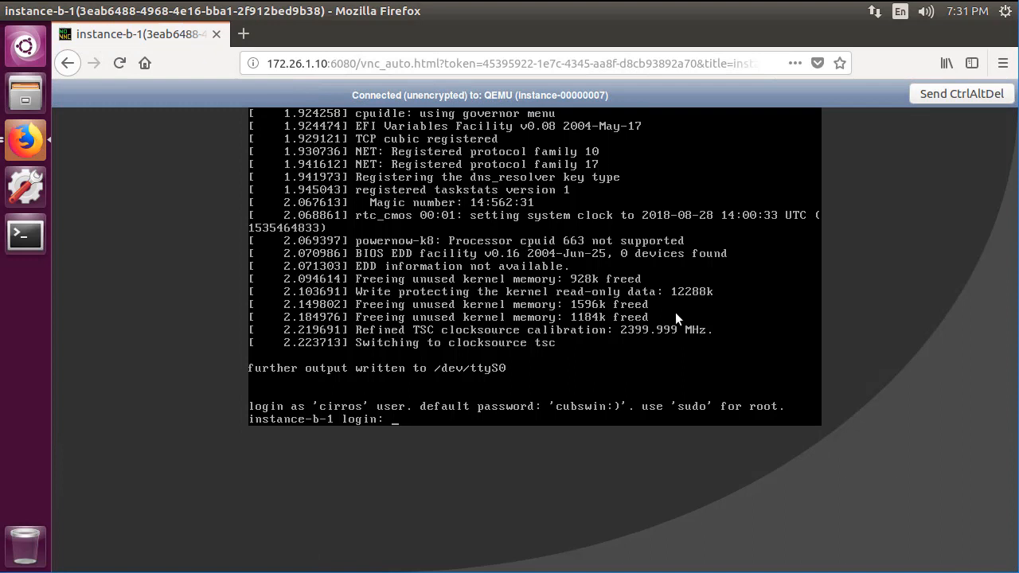
Log in to the console as cirros and ping 172.26.1.103 with no packet loss.
{"action": "type", "text": "cirros"}
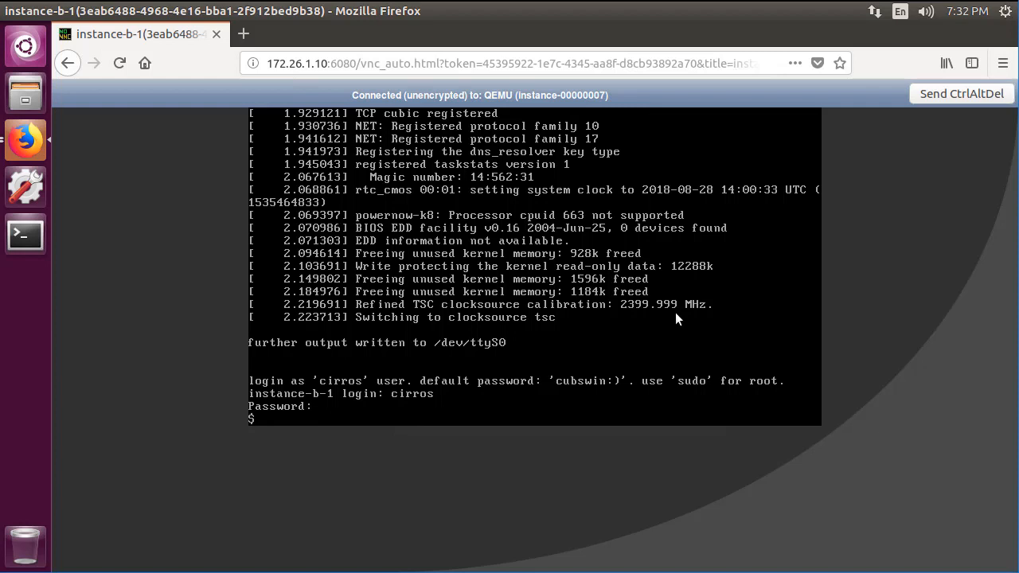
{"action": "type", "text": "ping"}
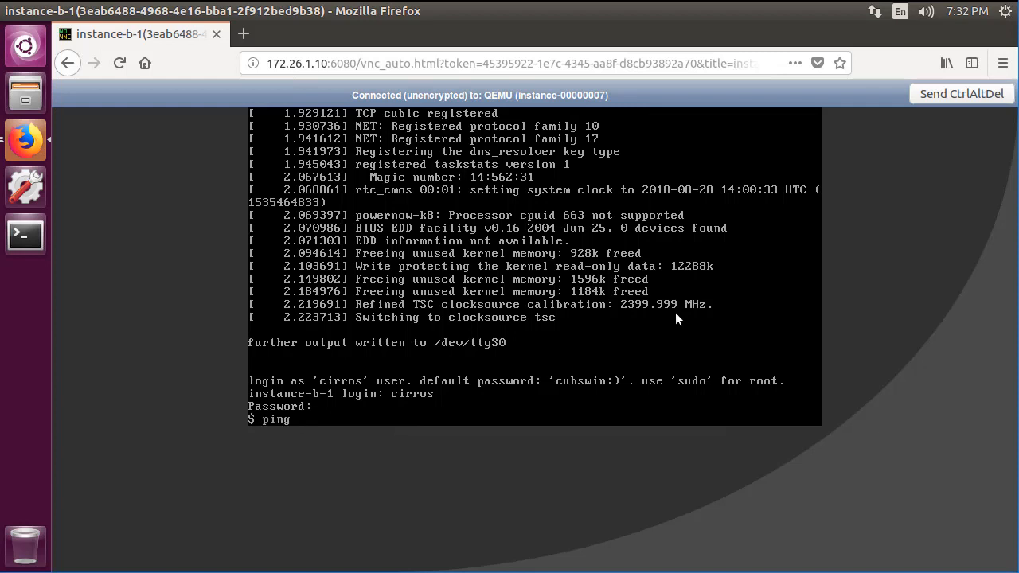
{"action": "type", "text": "172.26"}
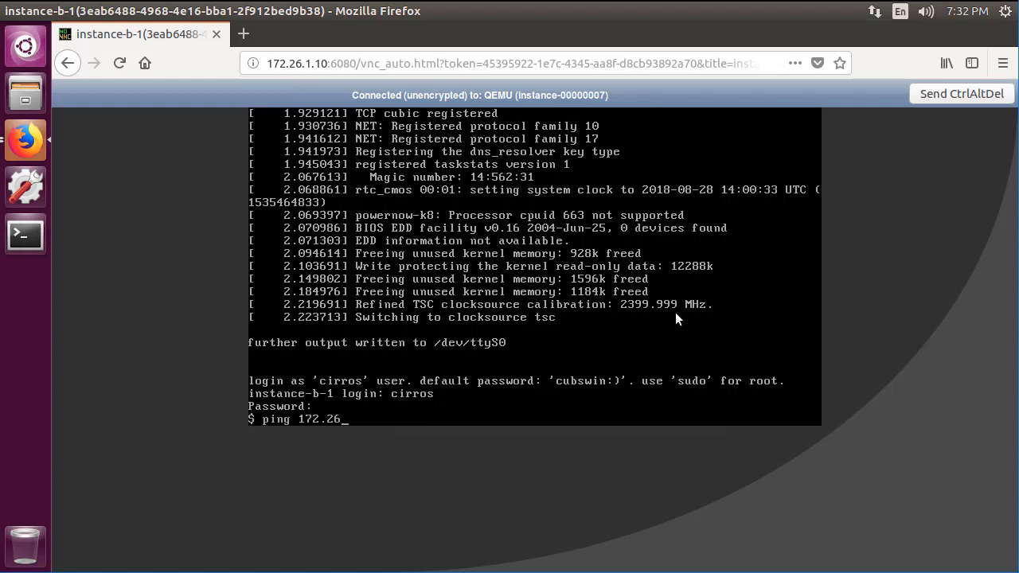
{"action": "type", "text": ".103"}
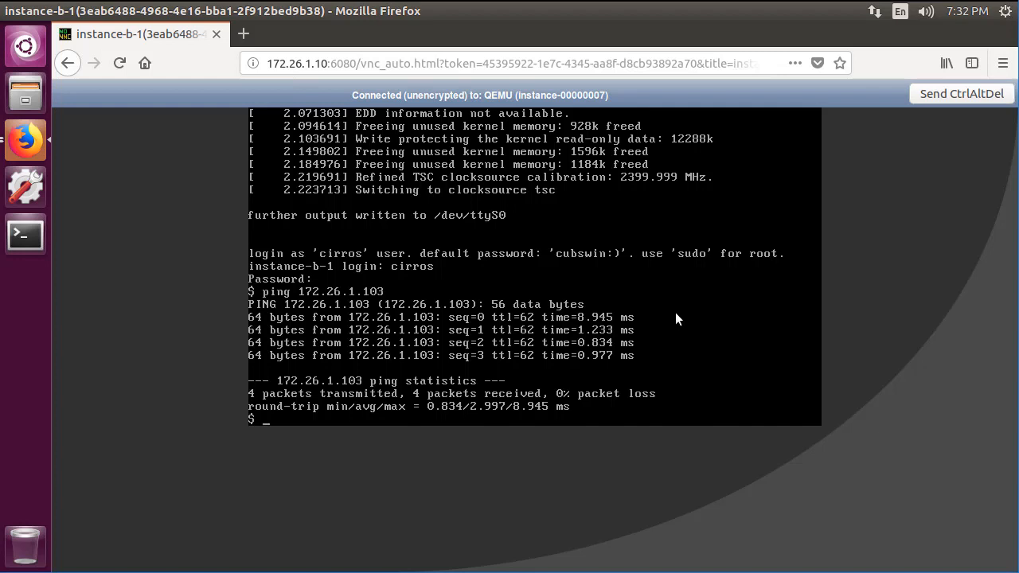
{"action": "type", "text": "cat /"}
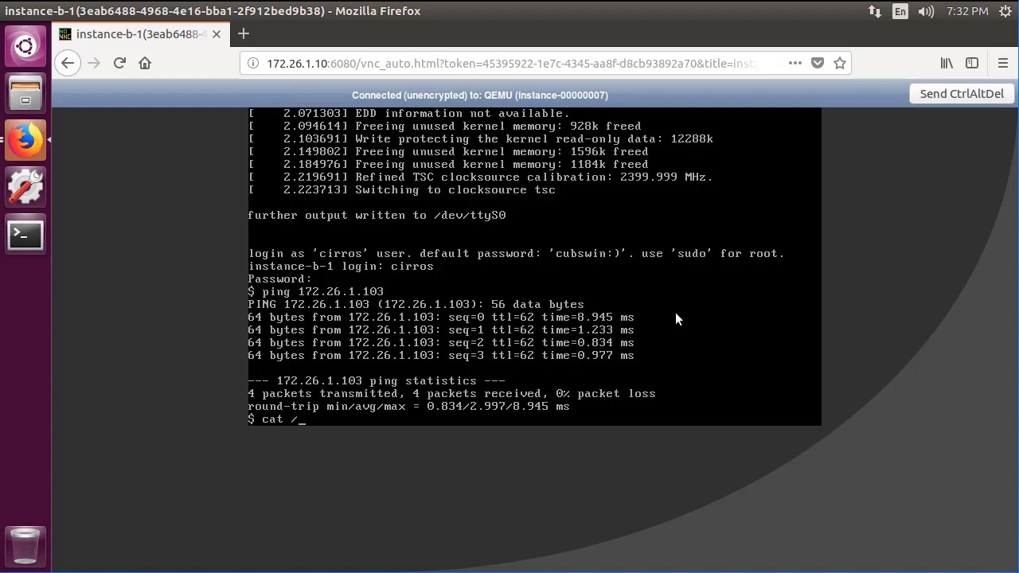
Show resolv.conf (nameserver 172.26.1.2) and ping google.com successfully.
{"action": "type", "text": "etc/resolv.conf"}
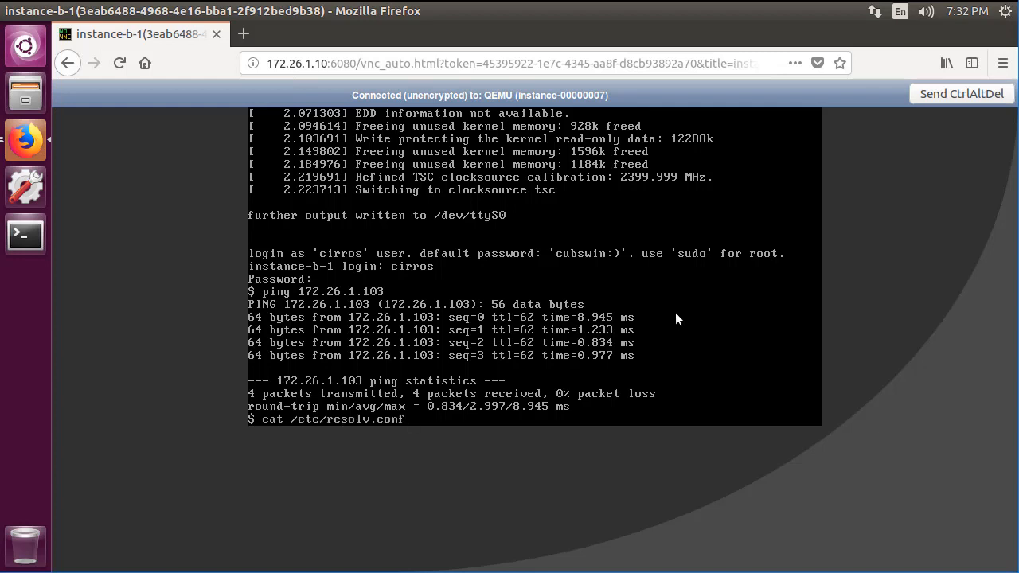
{"action": "key", "text": "Return"}
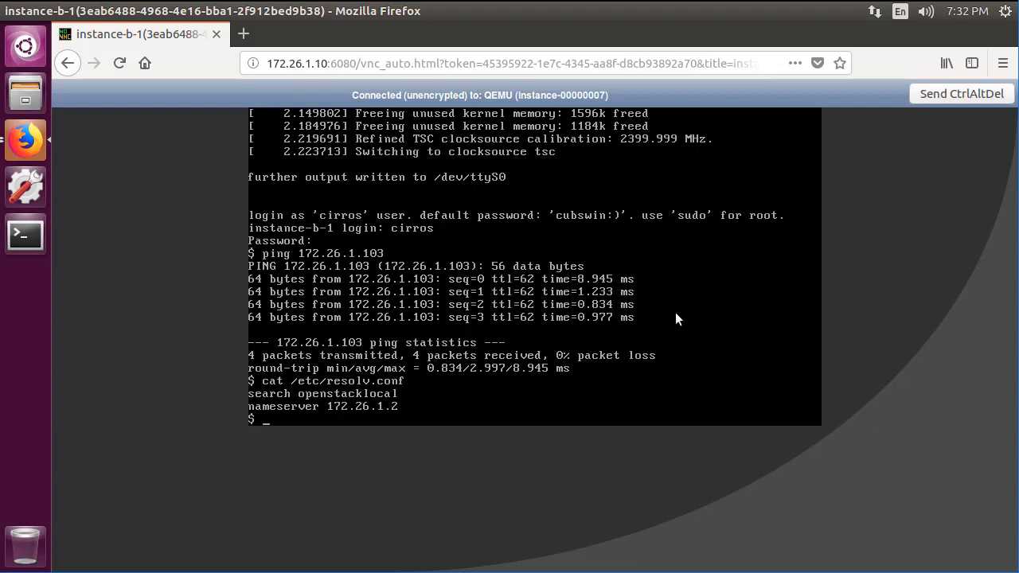
{"action": "type", "text": "ping"}
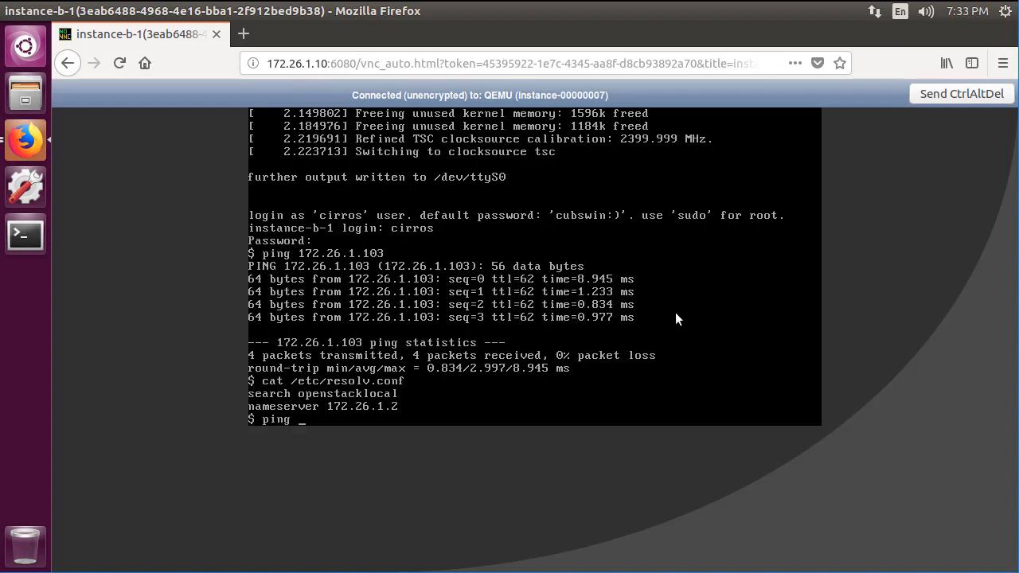
{"action": "type", "text": "google.com"}
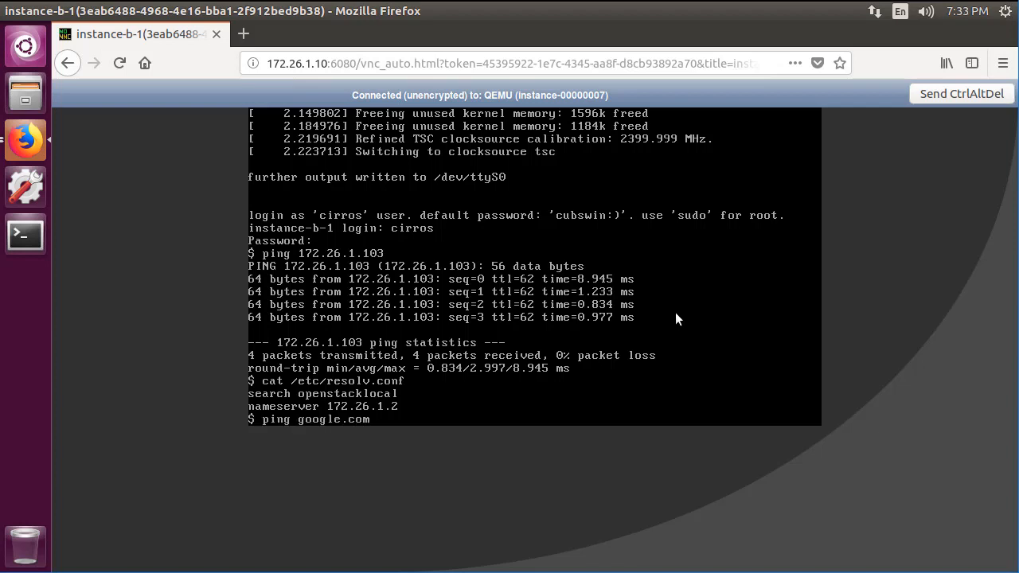
{"action": "key", "text": "Return"}
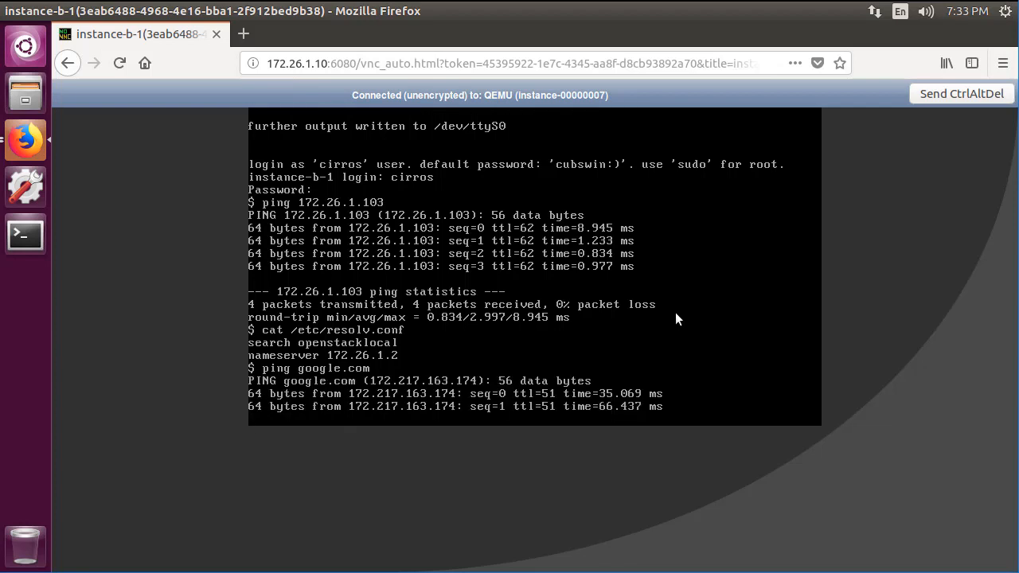
{"action": "scroll", "scroll_direction": "down", "scroll_amount": 3}
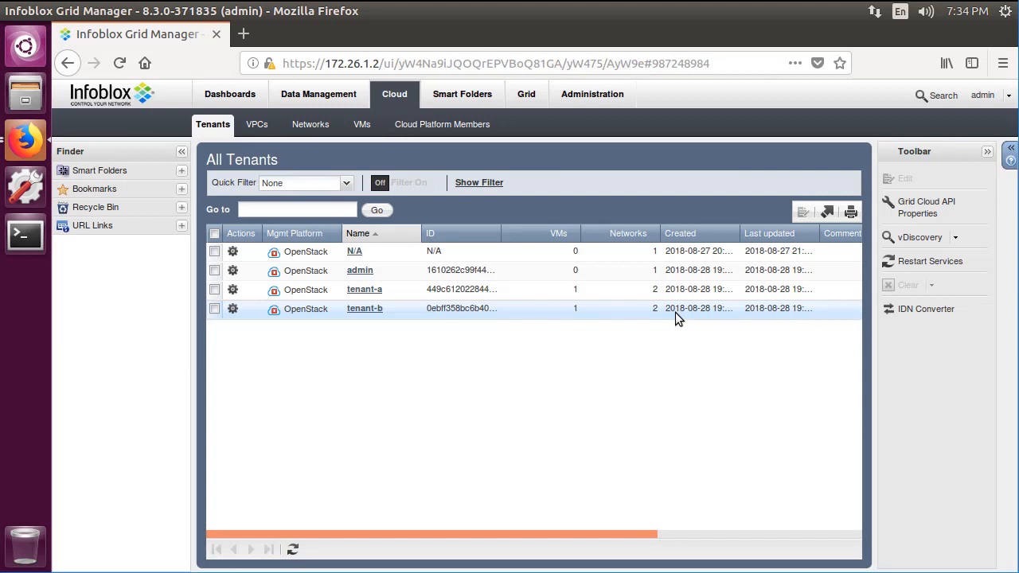
Open tenant-a's networks, then list all cloud networks and all cloud VMs by IP.
{"action": "left_click", "coordinate": [214, 289]}
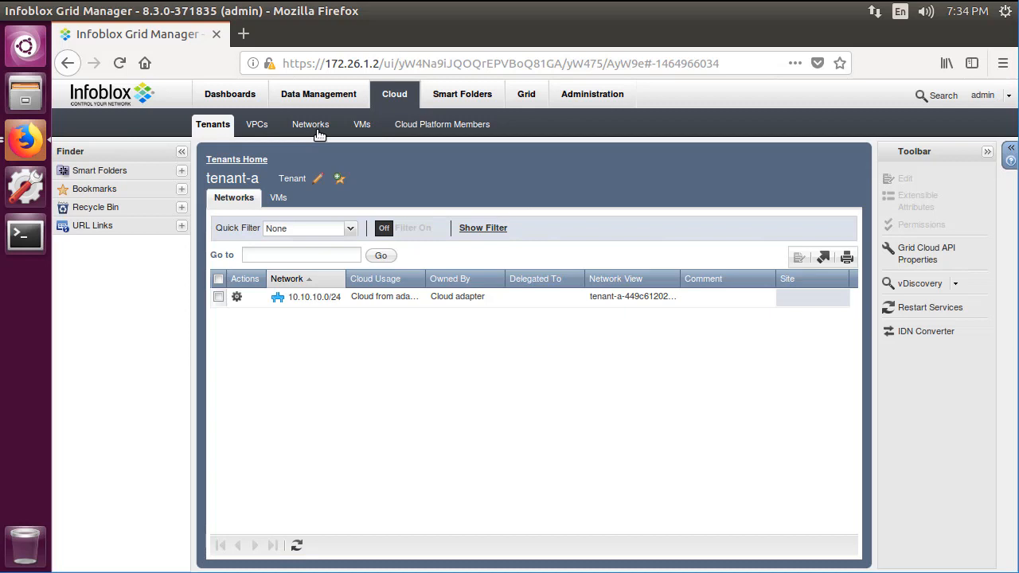
{"action": "left_click", "coordinate": [310, 124]}
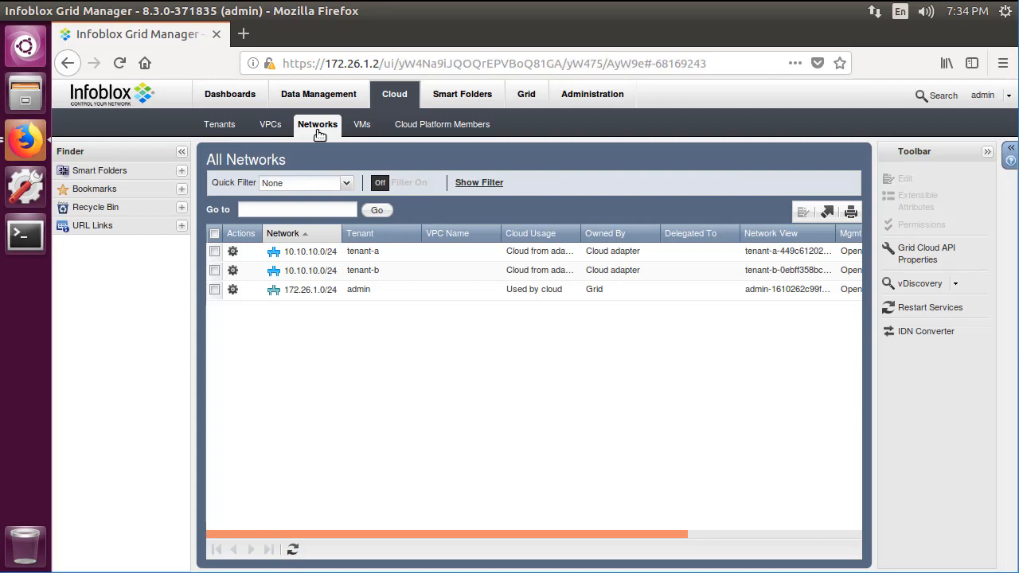
{"action": "mouse_move", "coordinate": [374, 132]}
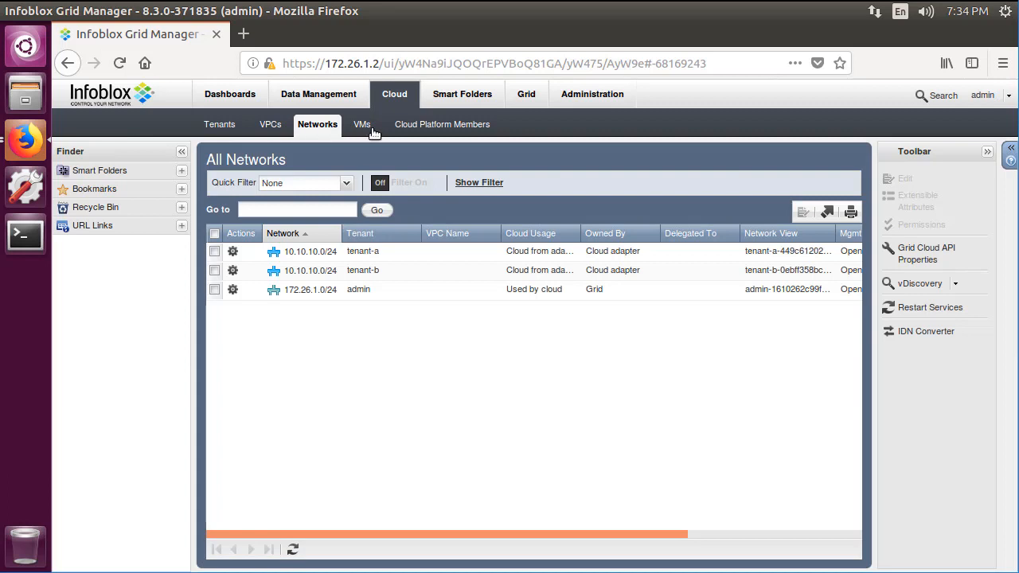
{"action": "left_click", "coordinate": [367, 124]}
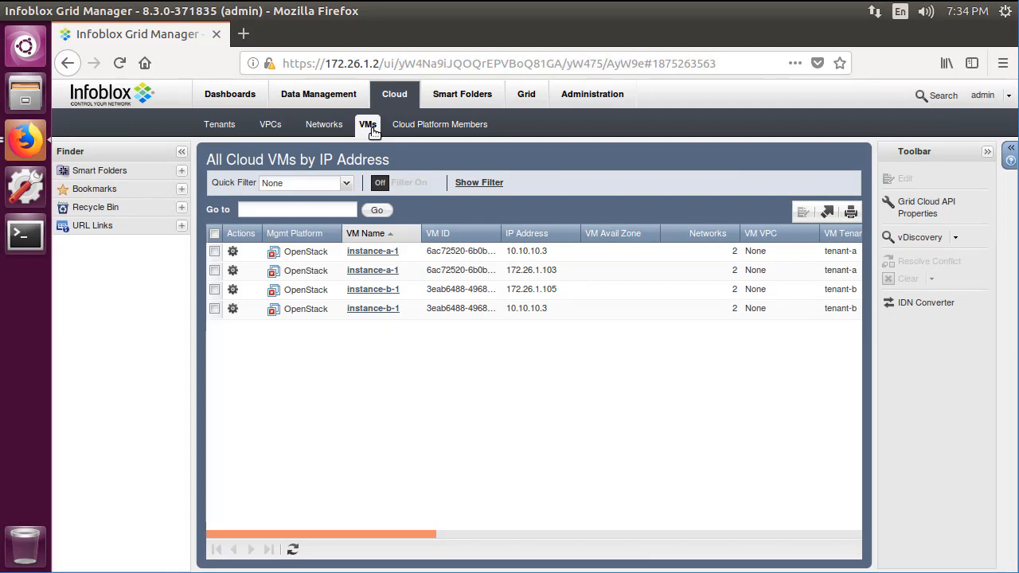
{"action": "mouse_move", "coordinate": [260, 117]}
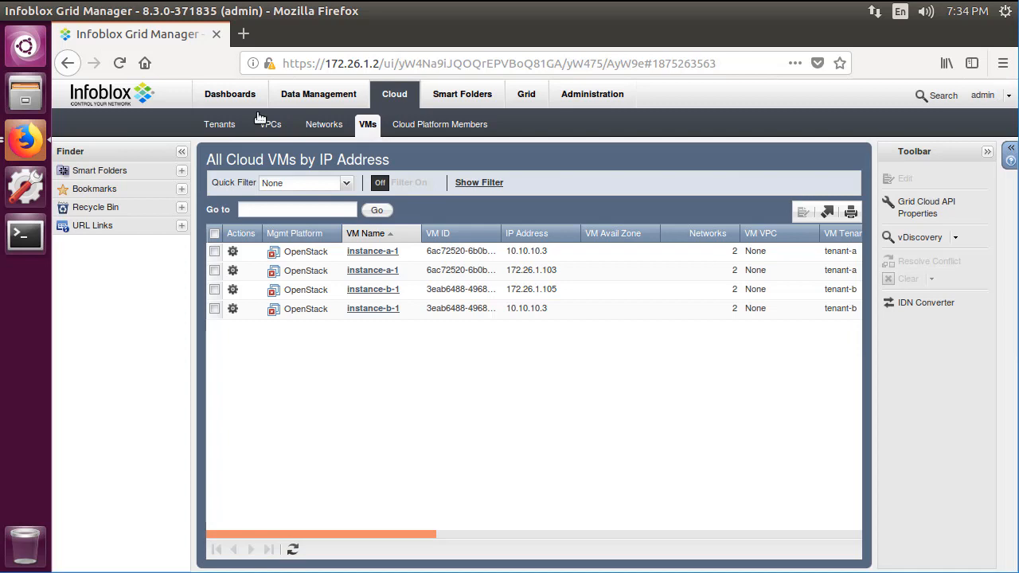
Add the Cloud Statistics widget to the Status dashboard via Add Content.
{"action": "left_click", "coordinate": [229, 94]}
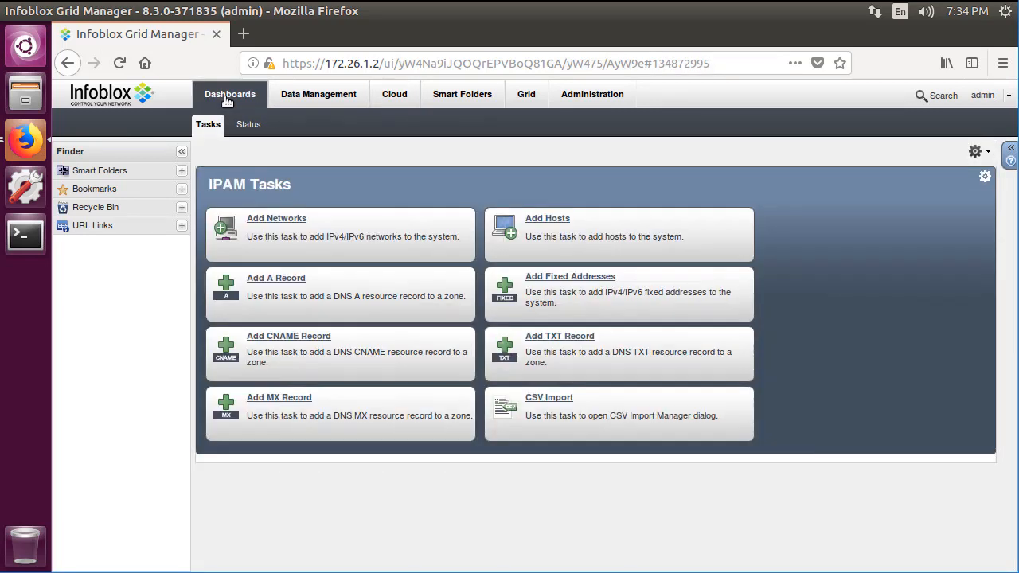
{"action": "left_click", "coordinate": [257, 124]}
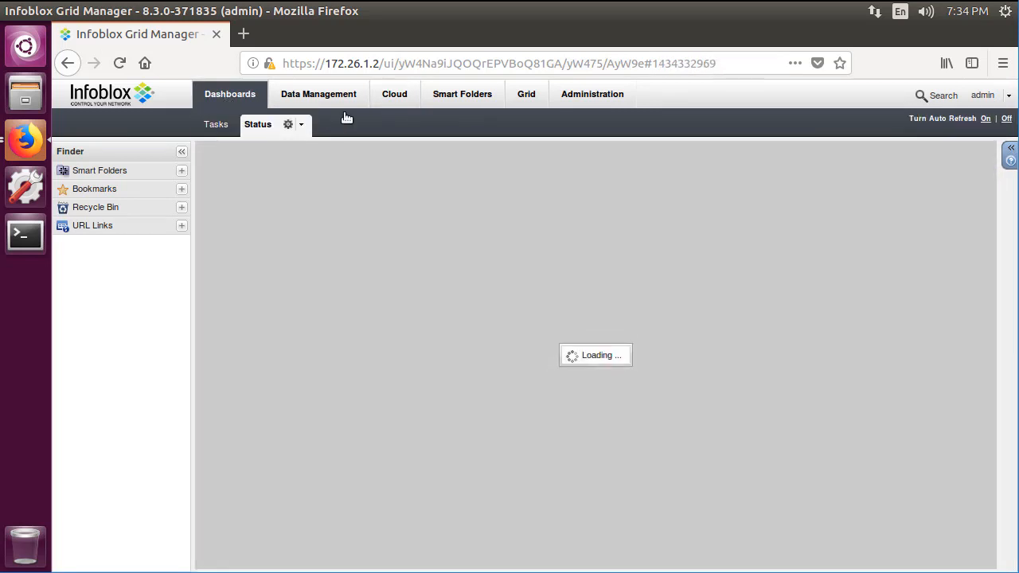
{"action": "left_click", "coordinate": [301, 124]}
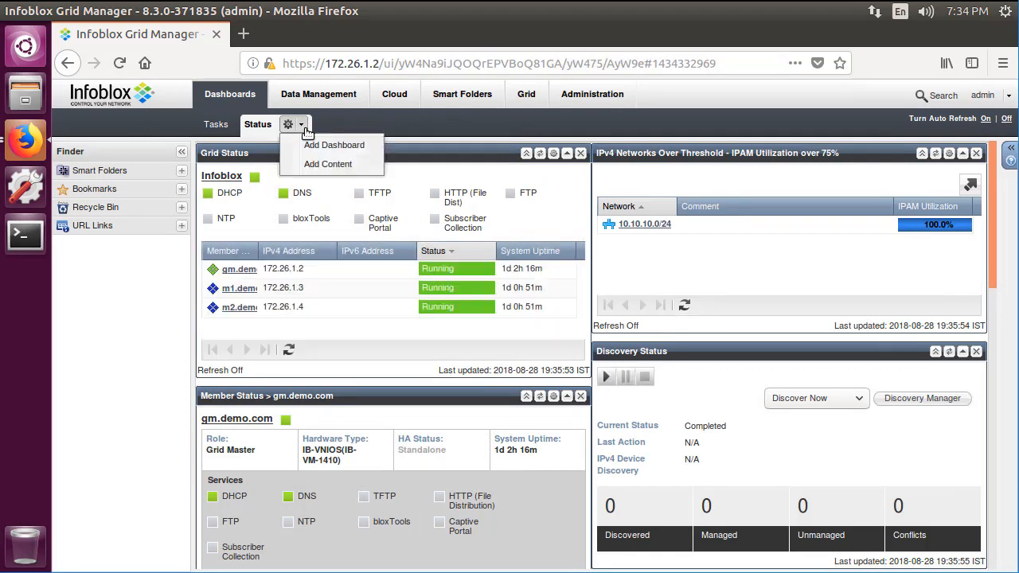
{"action": "left_click", "coordinate": [327, 164]}
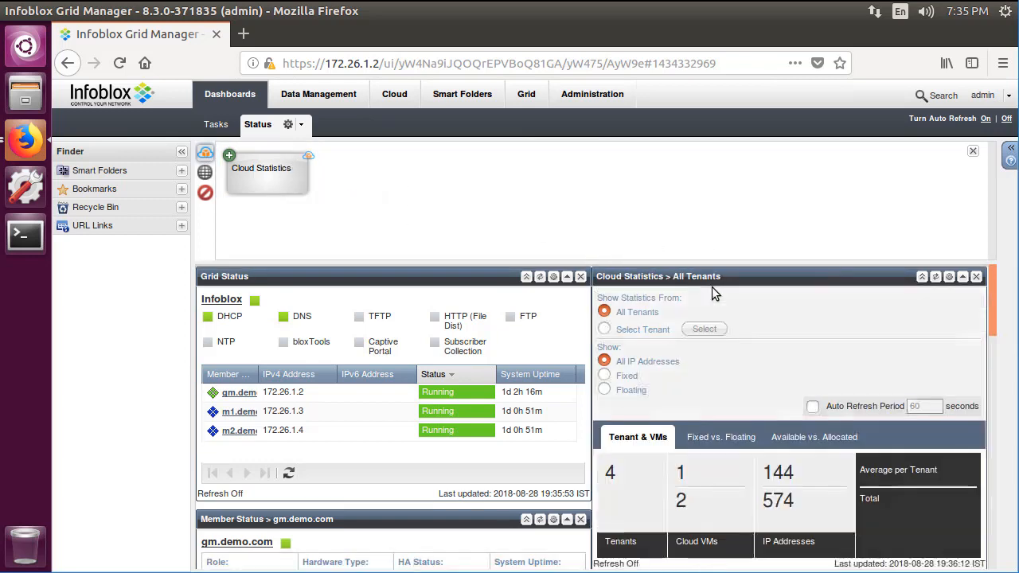
{"action": "left_click", "coordinate": [976, 152]}
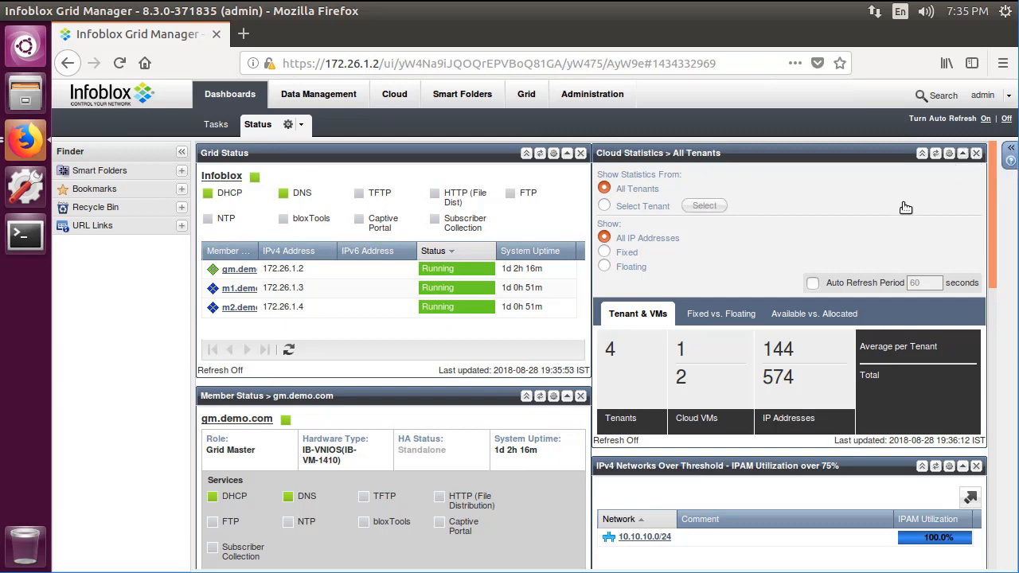
{"action": "mouse_move", "coordinate": [780, 227]}
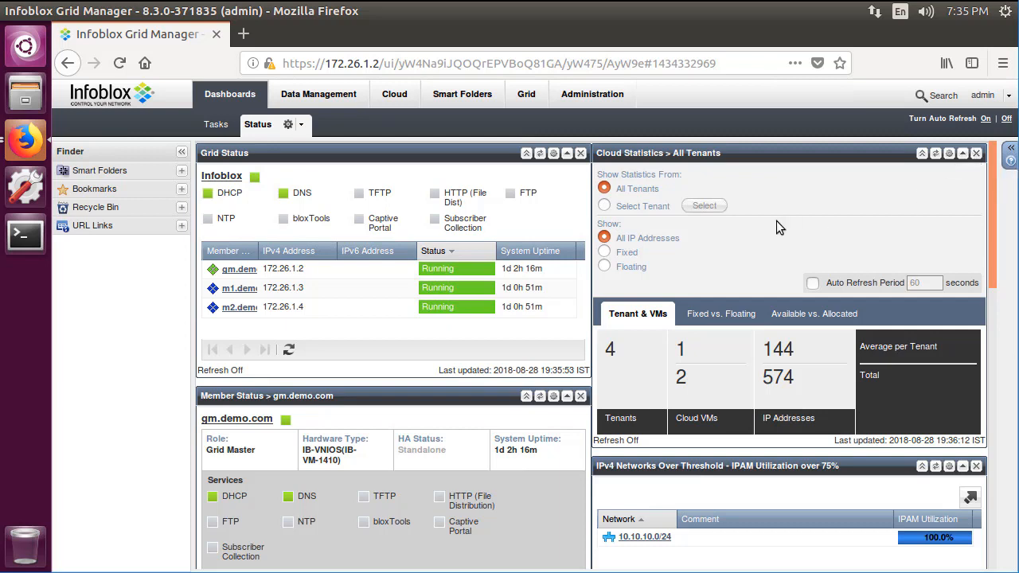
{"action": "mouse_move", "coordinate": [605, 206]}
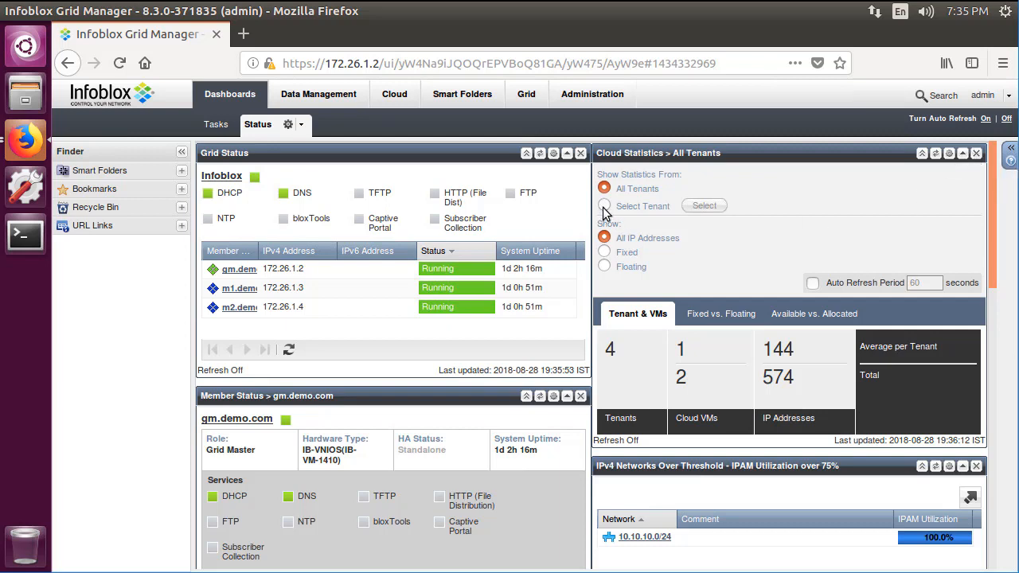
Filter Cloud Statistics to tenant-a: 1 tenant, 1 cloud VM, 264 IP addresses.
{"action": "left_click", "coordinate": [704, 206]}
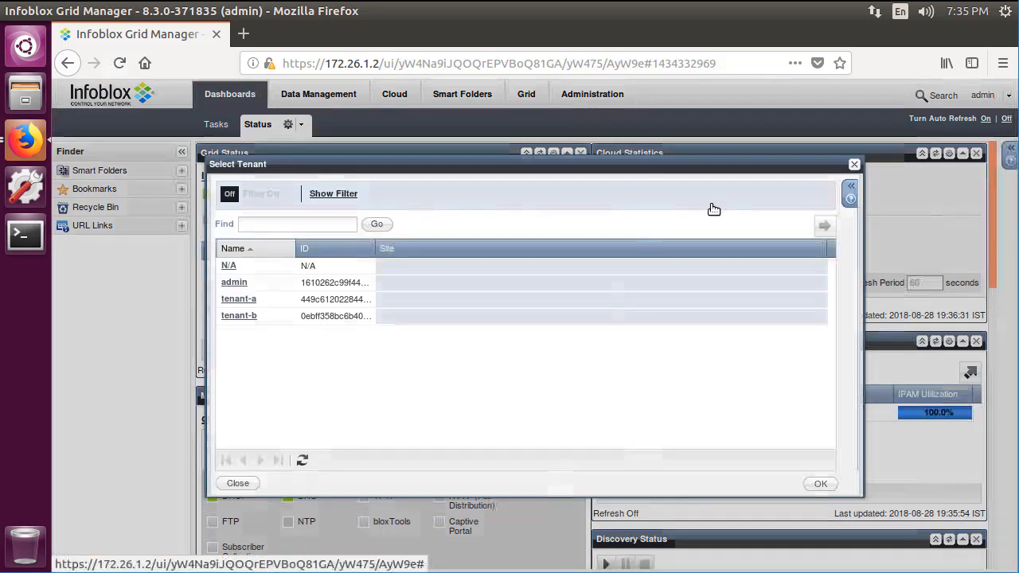
{"action": "left_click", "coordinate": [239, 299]}
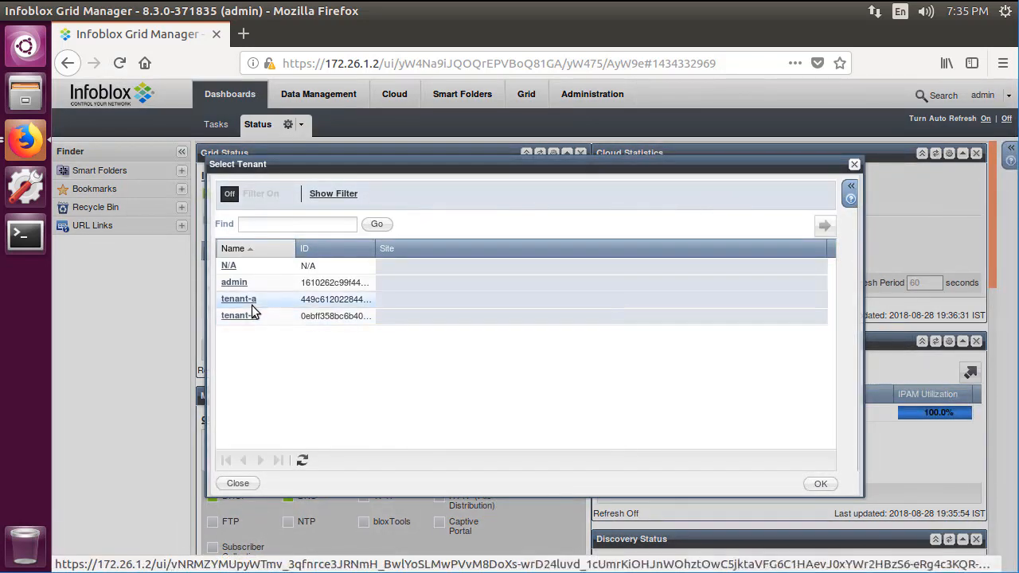
{"action": "left_click", "coordinate": [820, 483]}
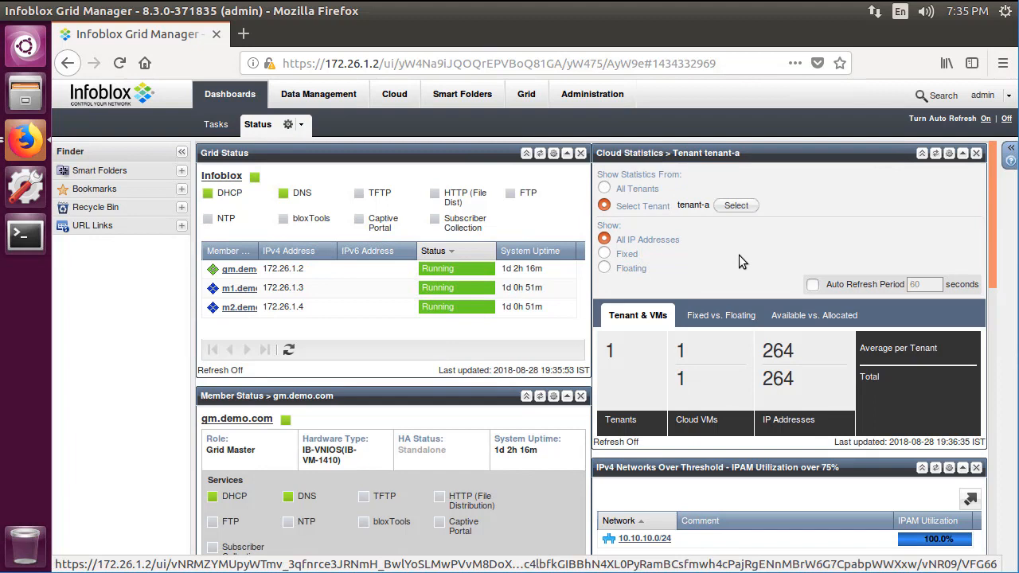
{"action": "scroll", "scroll_direction": "down", "scroll_amount": 3}
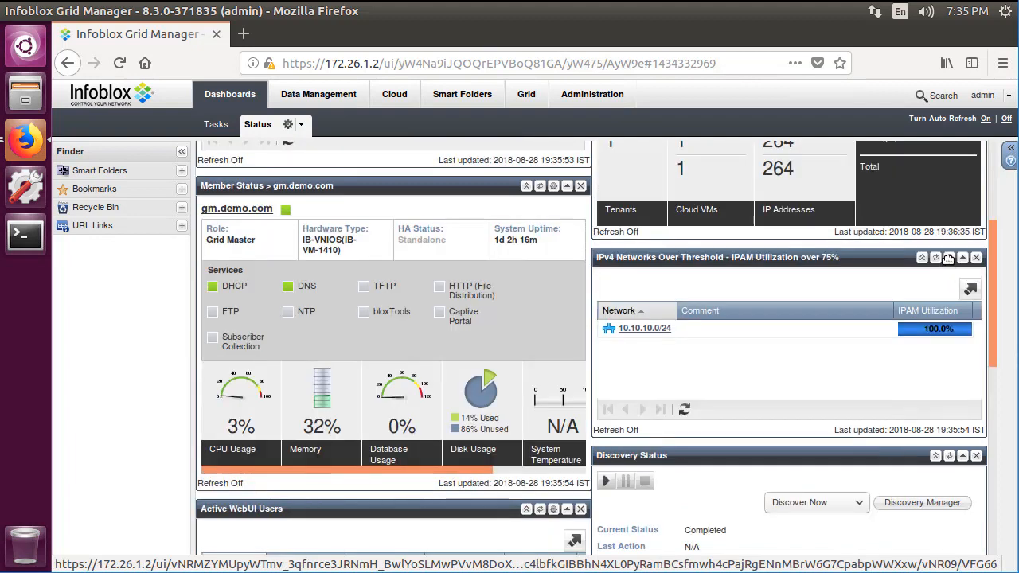
Set the IPv4 Networks Over Threshold widget to show only tenant-a's cloud networks.
{"action": "left_click", "coordinate": [949, 257]}
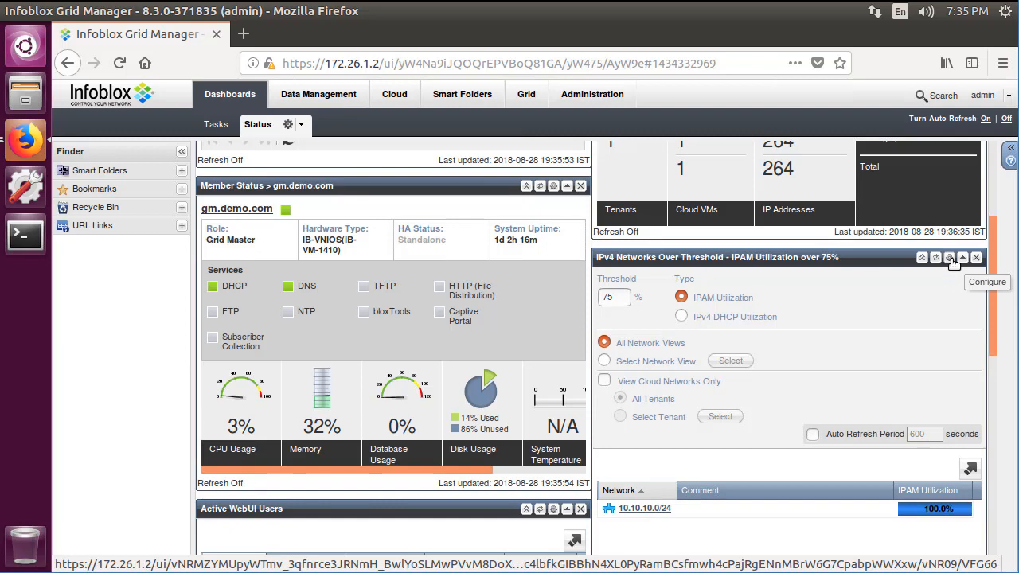
{"action": "left_click", "coordinate": [605, 380]}
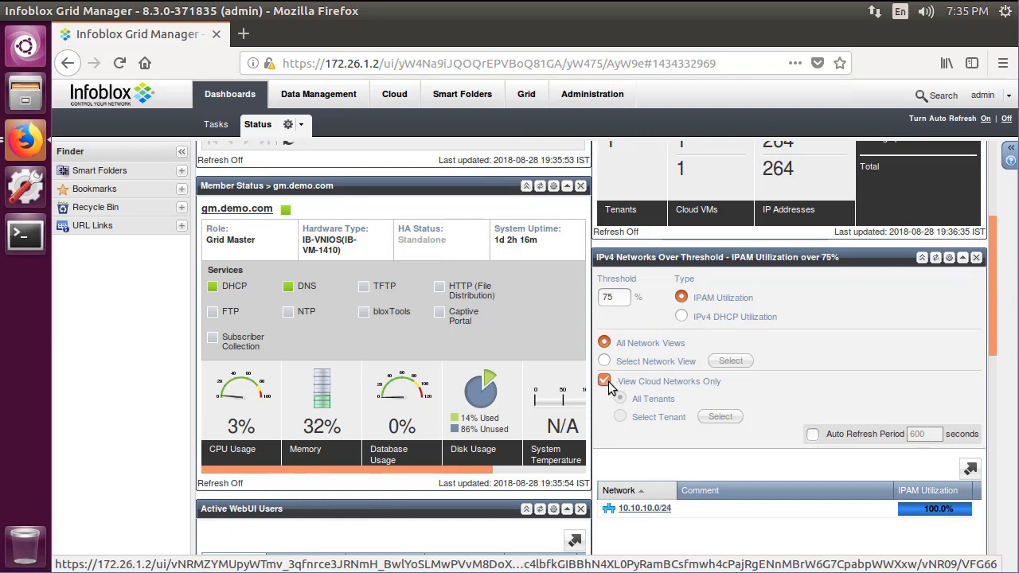
{"action": "left_click", "coordinate": [620, 398]}
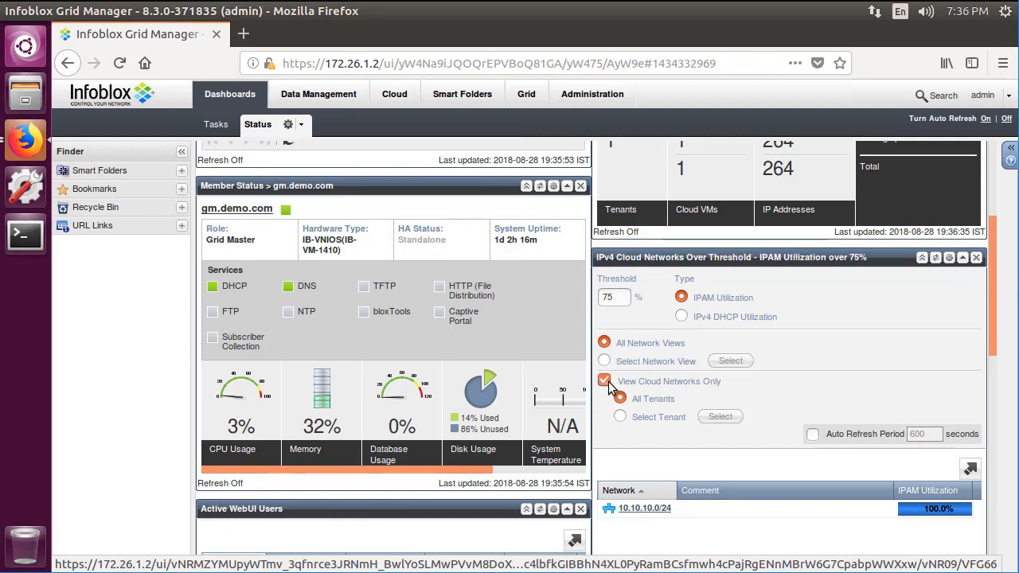
{"action": "left_click", "coordinate": [620, 416]}
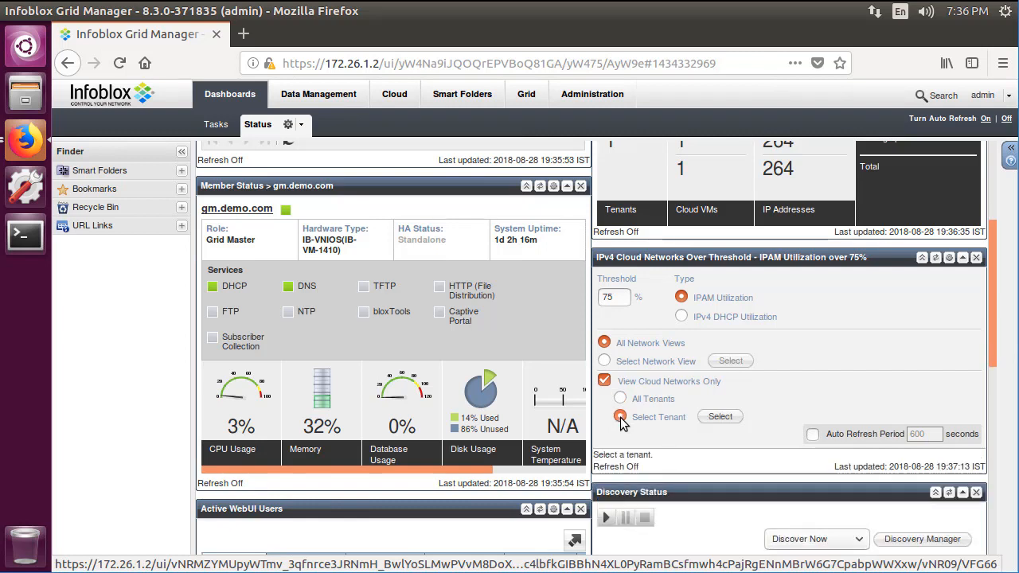
{"action": "left_click", "coordinate": [621, 416]}
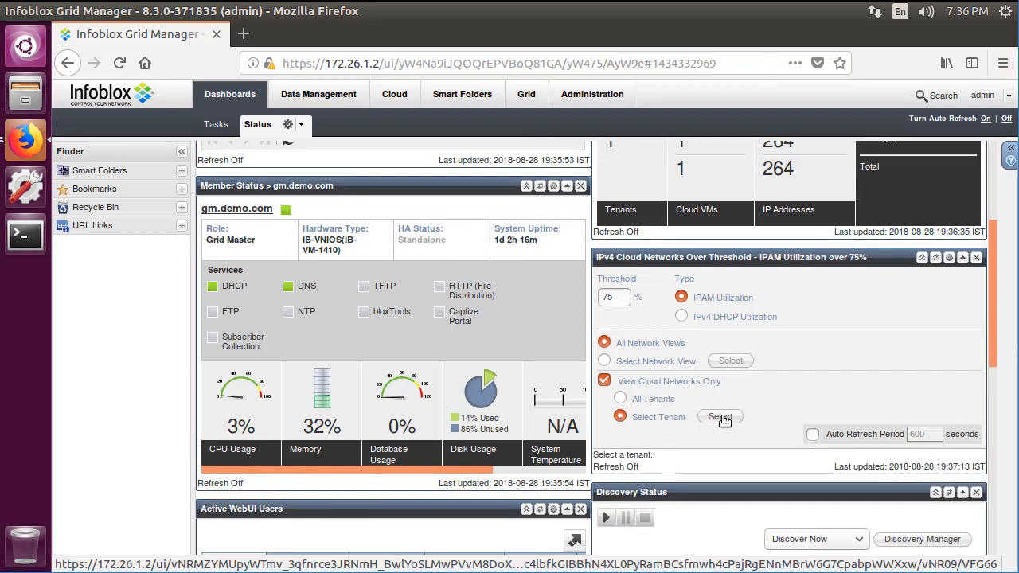
{"action": "left_click", "coordinate": [720, 417]}
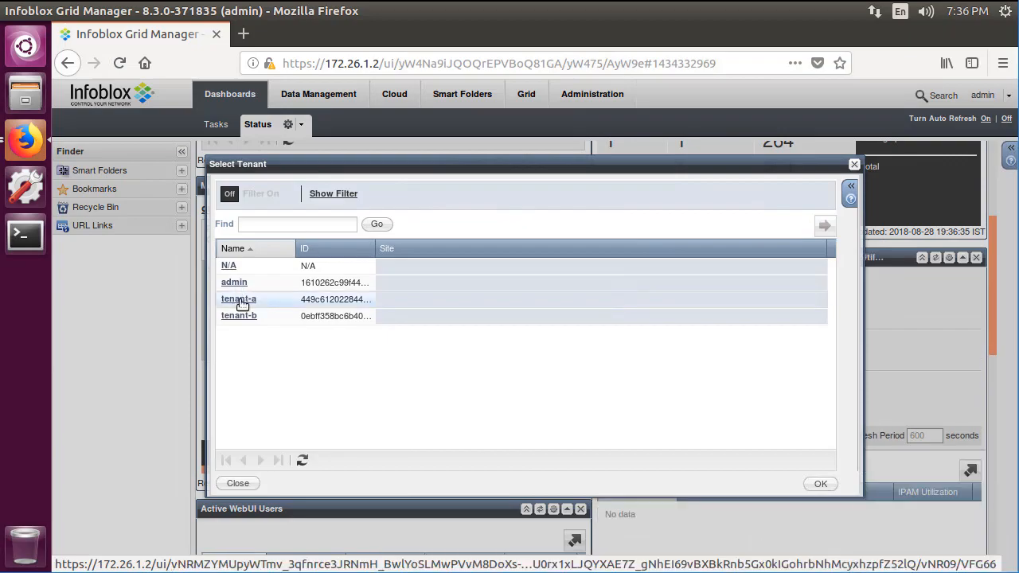